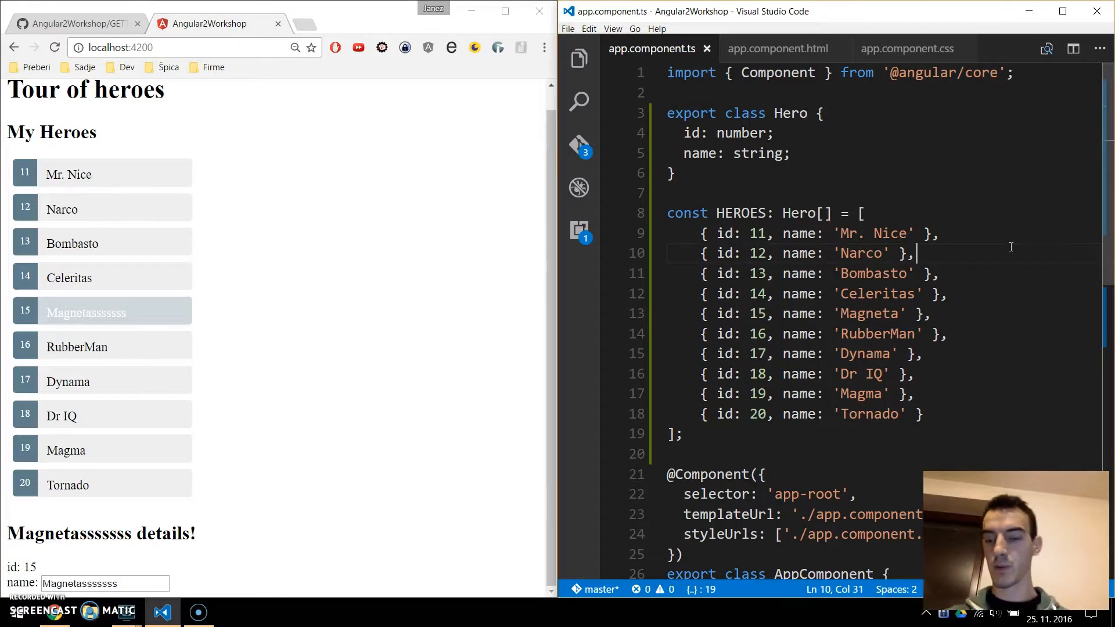
{"action": "mouse_move", "coordinate": [975, 172]}
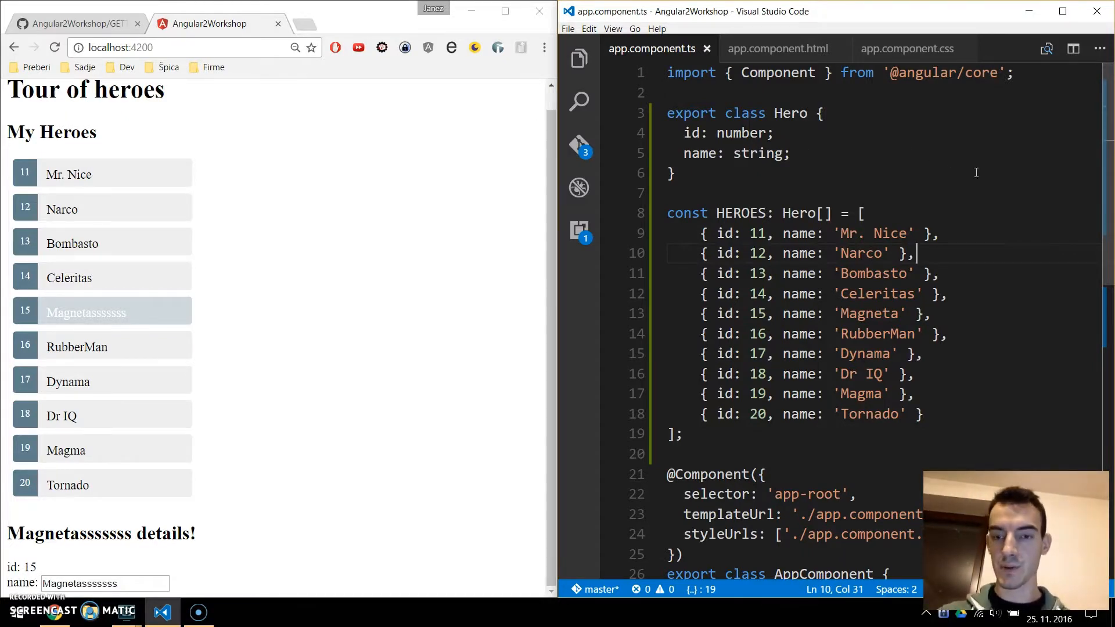
{"action": "mouse_move", "coordinate": [951, 233]}
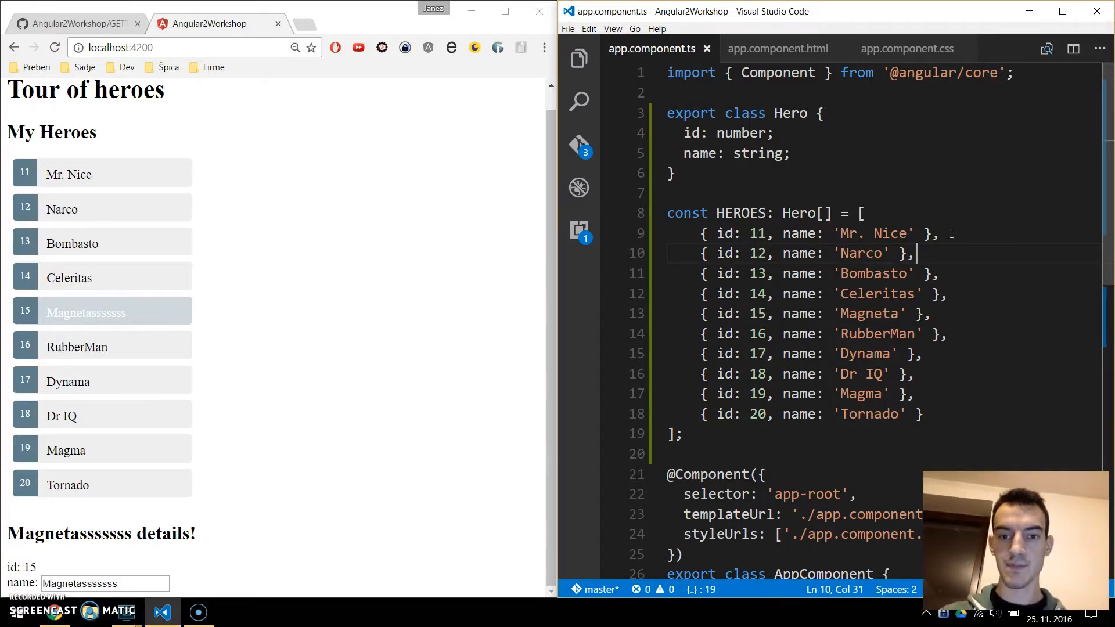
{"action": "mouse_move", "coordinate": [727, 185]}
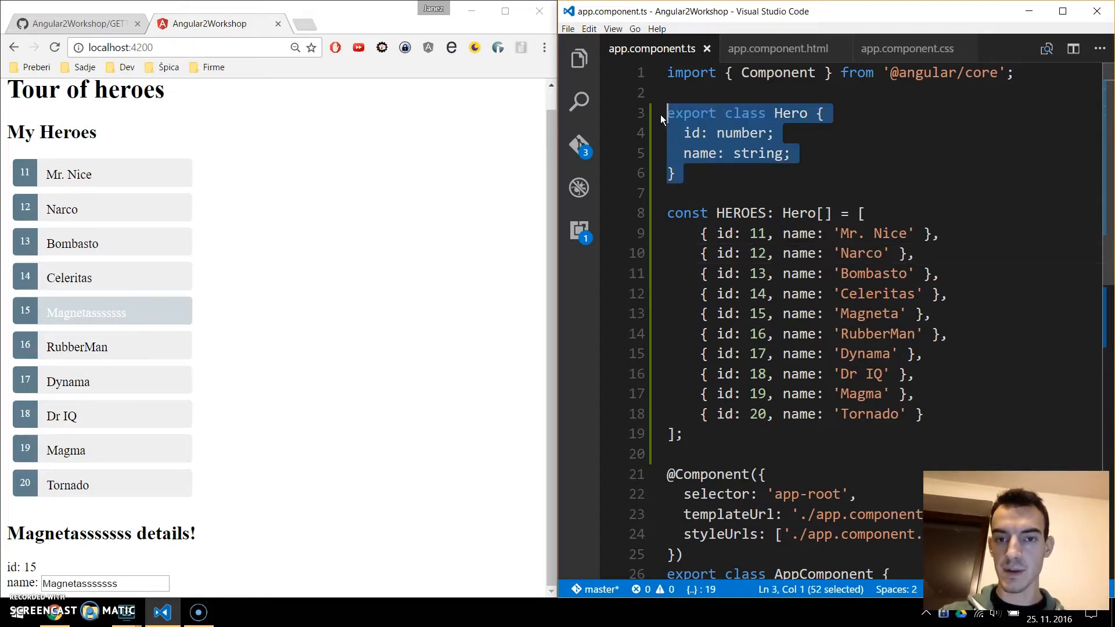
{"action": "mouse_move", "coordinate": [848, 182]}
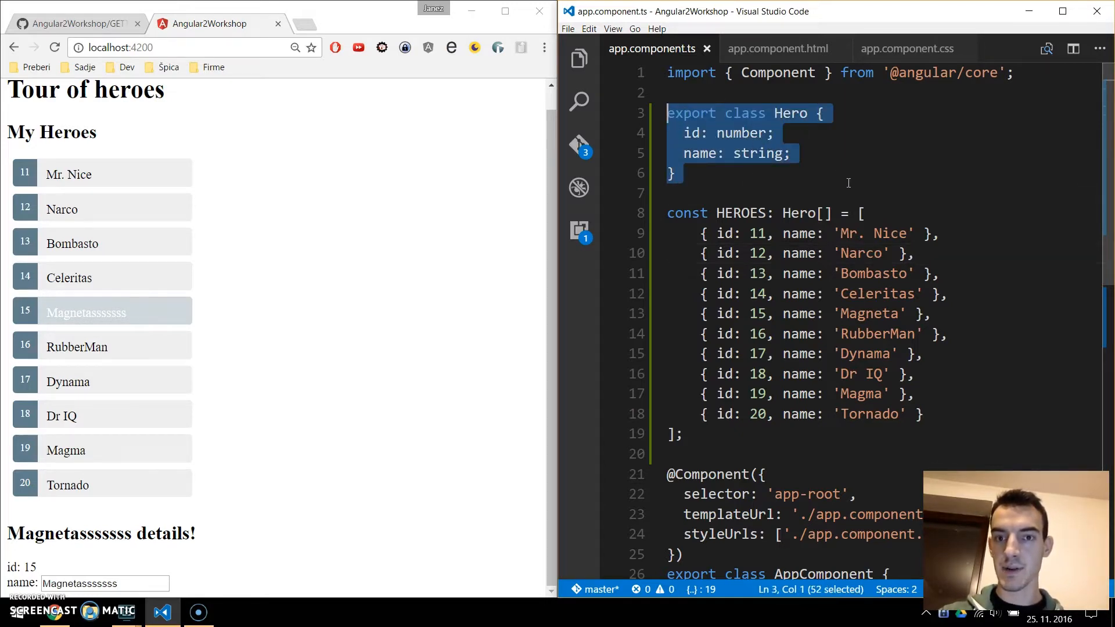
Step: Create a models folder under app with hero.ts holding the cut Hero class, then return to app.component.ts
{"action": "left_click", "coordinate": [578, 59]}
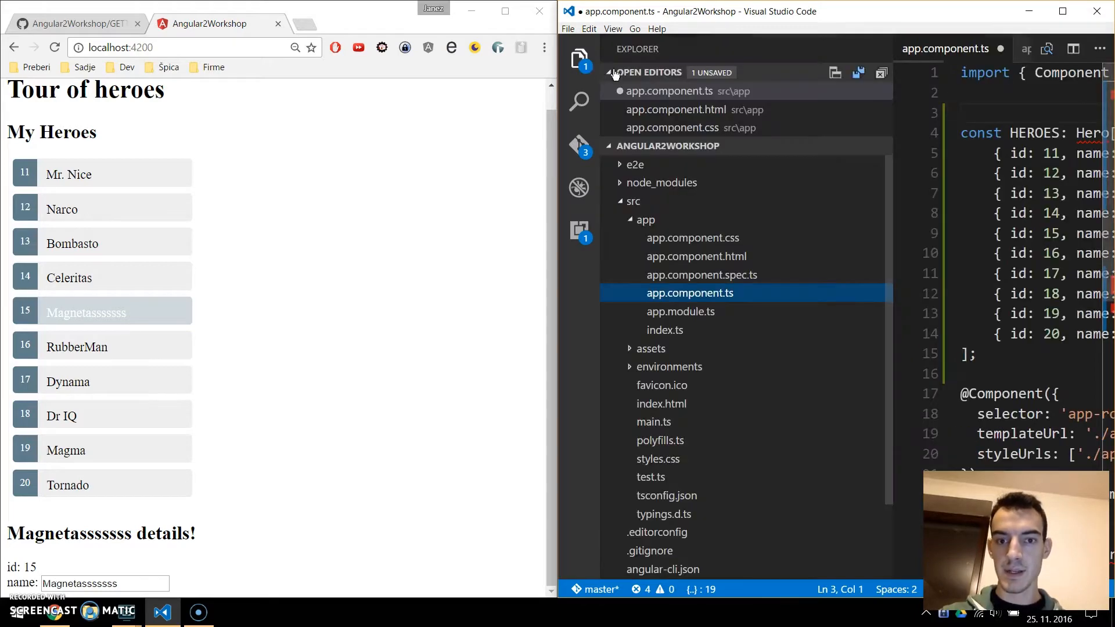
{"action": "right_click", "coordinate": [644, 220]}
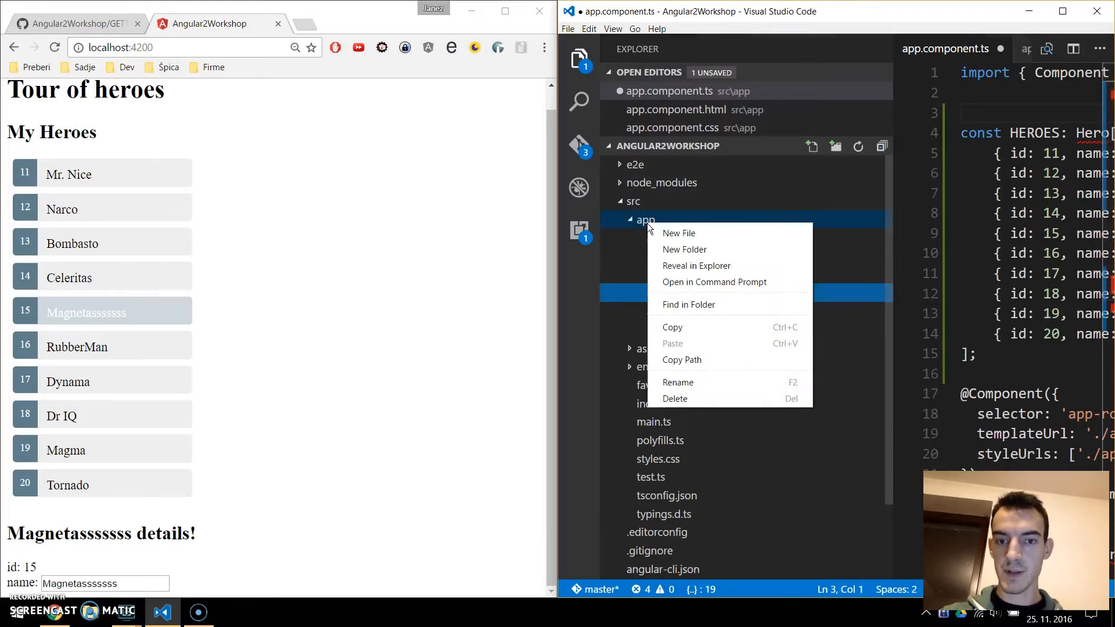
{"action": "left_click", "coordinate": [678, 232]}
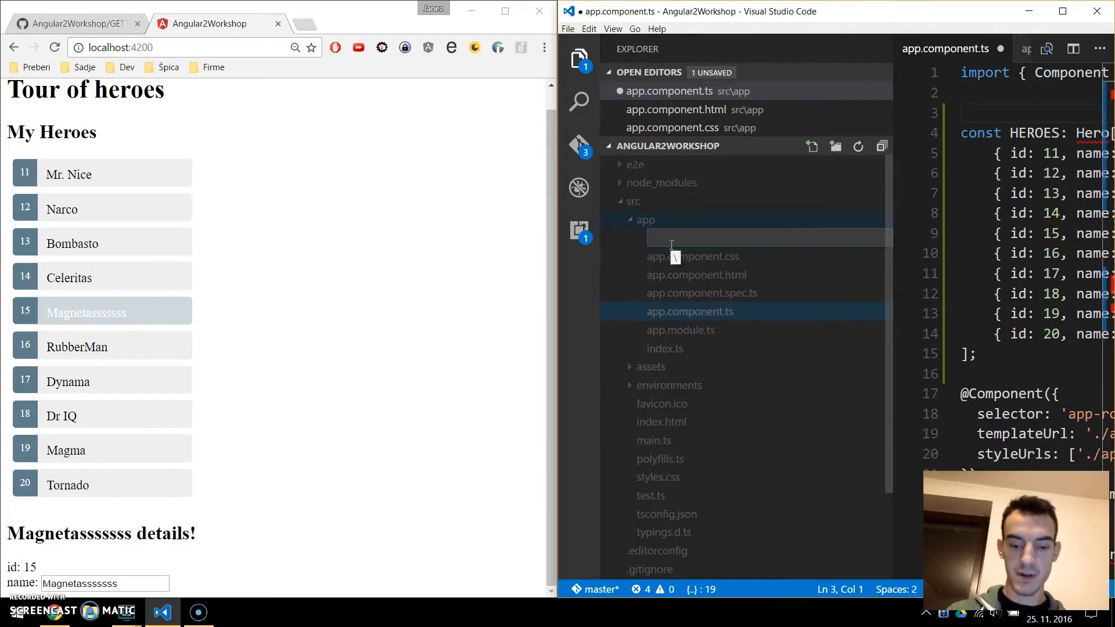
{"action": "right_click", "coordinate": [663, 237]}
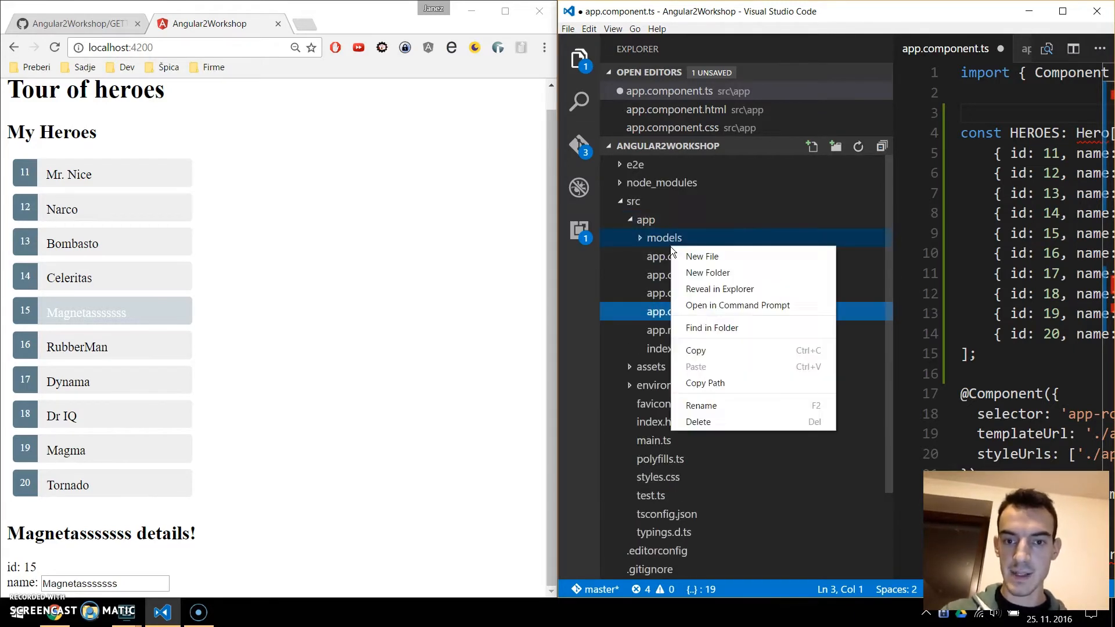
{"action": "left_click", "coordinate": [701, 255]}
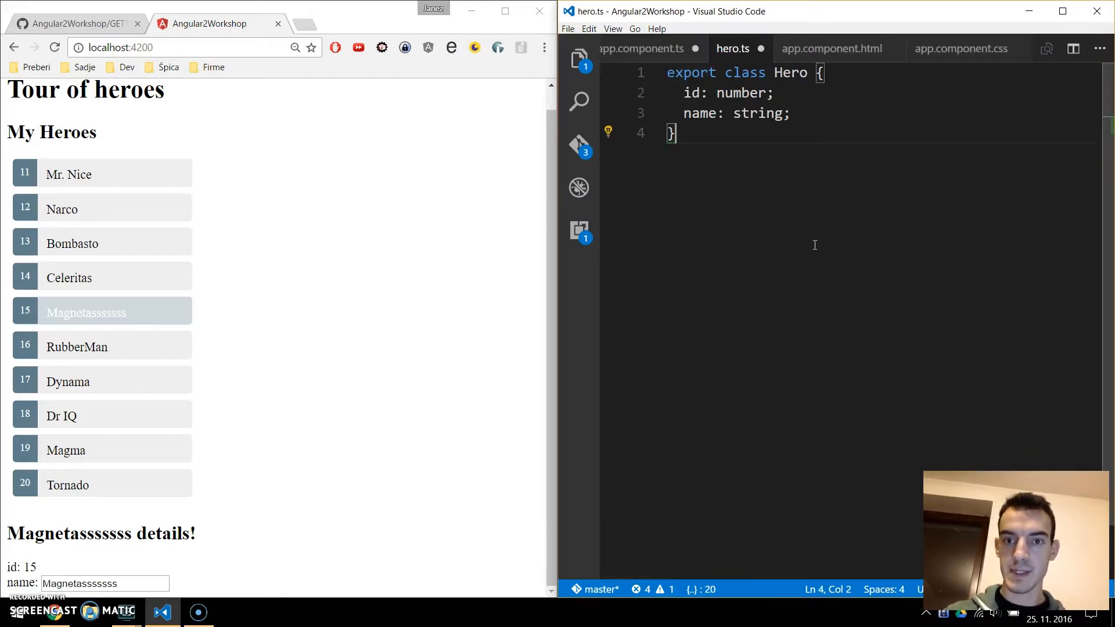
{"action": "left_click", "coordinate": [647, 48]}
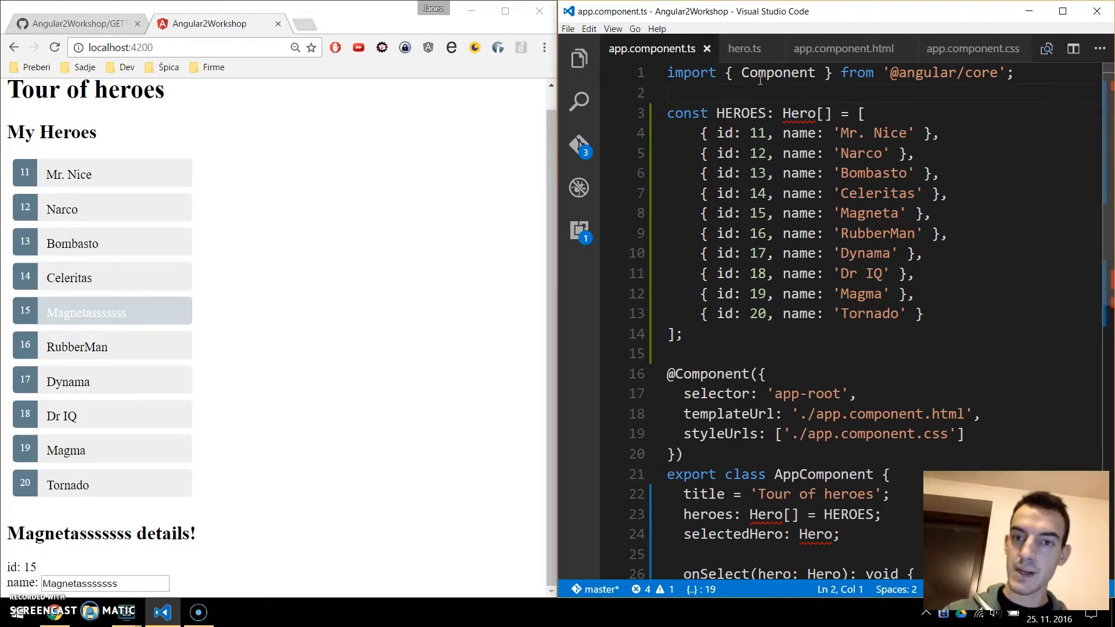
Step: Add import { Hero } from './models/hero'; so the unresolved Hero reference compiles
{"action": "left_click", "coordinate": [793, 113]}
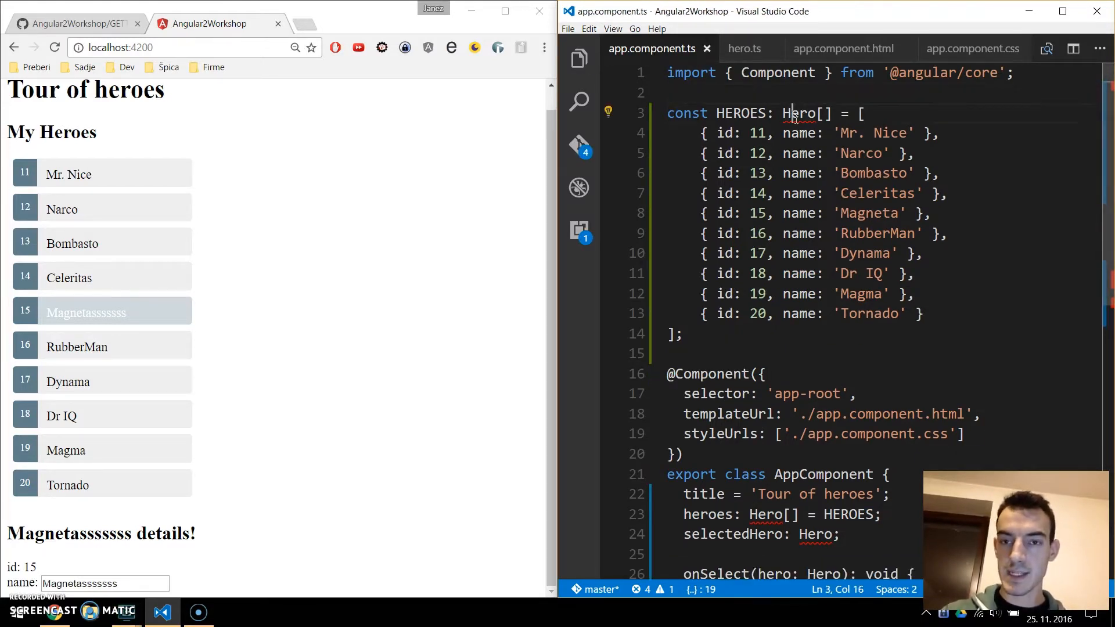
{"action": "mouse_move", "coordinate": [796, 114]}
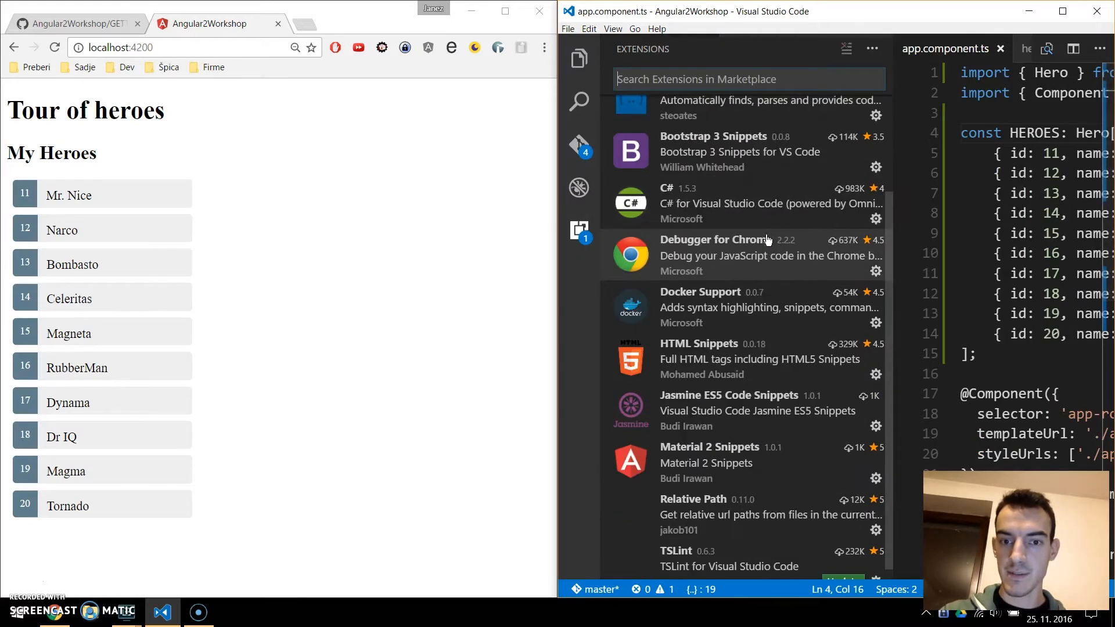
{"action": "scroll", "scroll_direction": "up", "scroll_amount": 3}
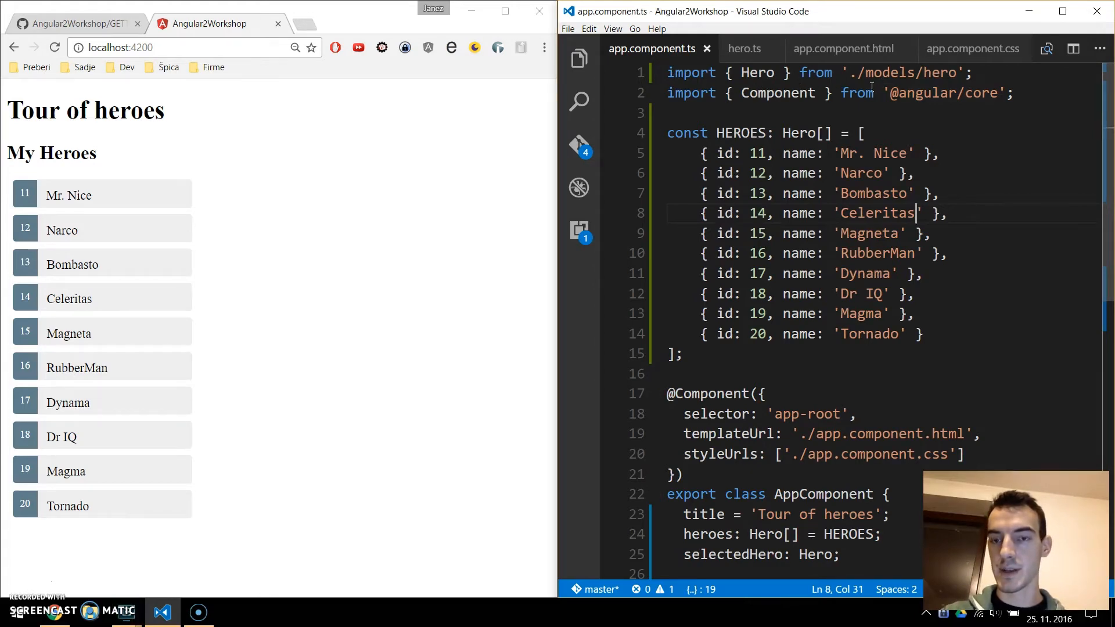
{"action": "left_click", "coordinate": [579, 58]}
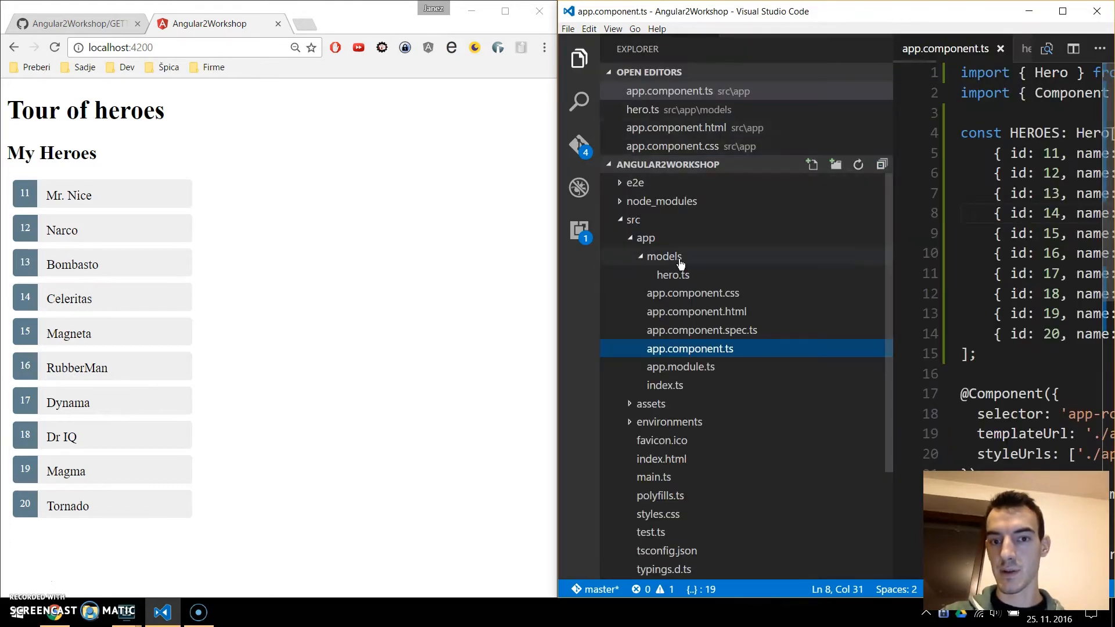
{"action": "left_click", "coordinate": [580, 59]}
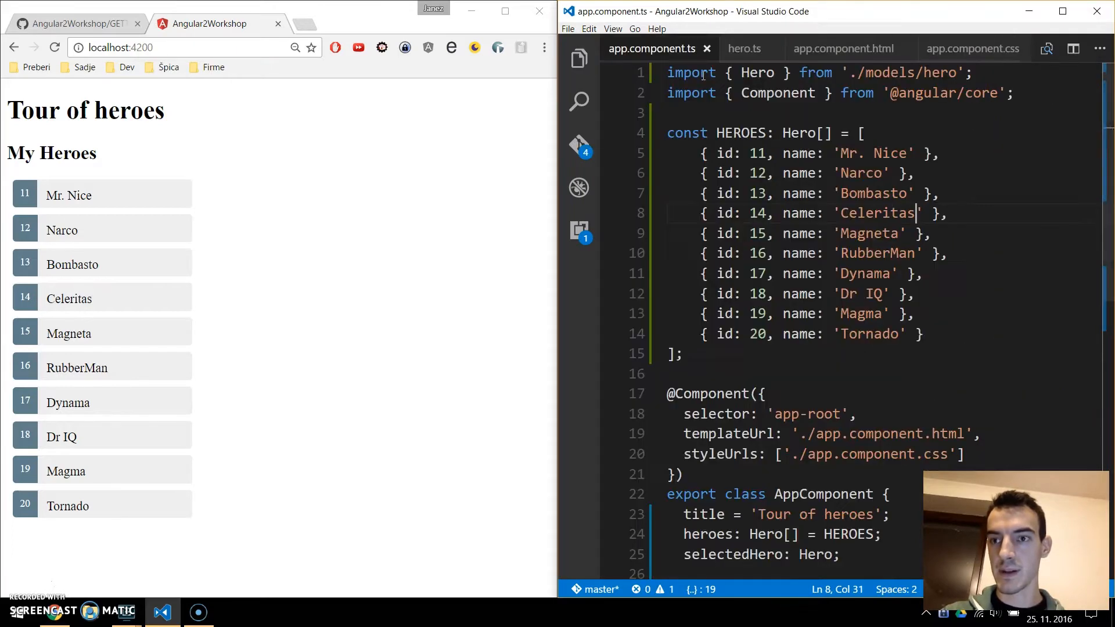
{"action": "left_click", "coordinate": [777, 72]}
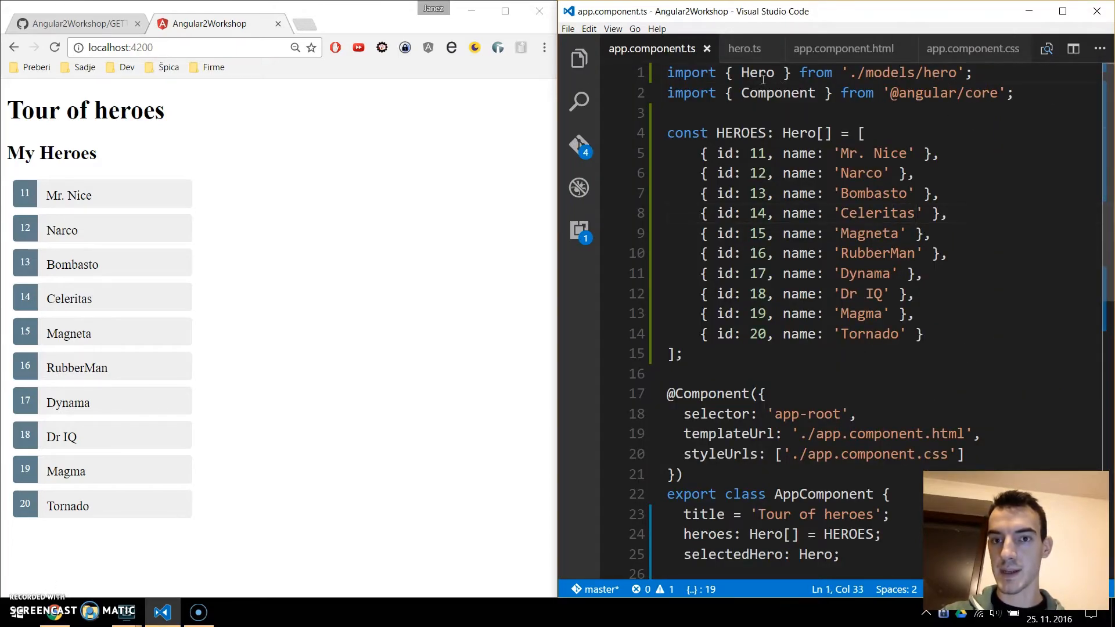
{"action": "double_click", "coordinate": [756, 72]}
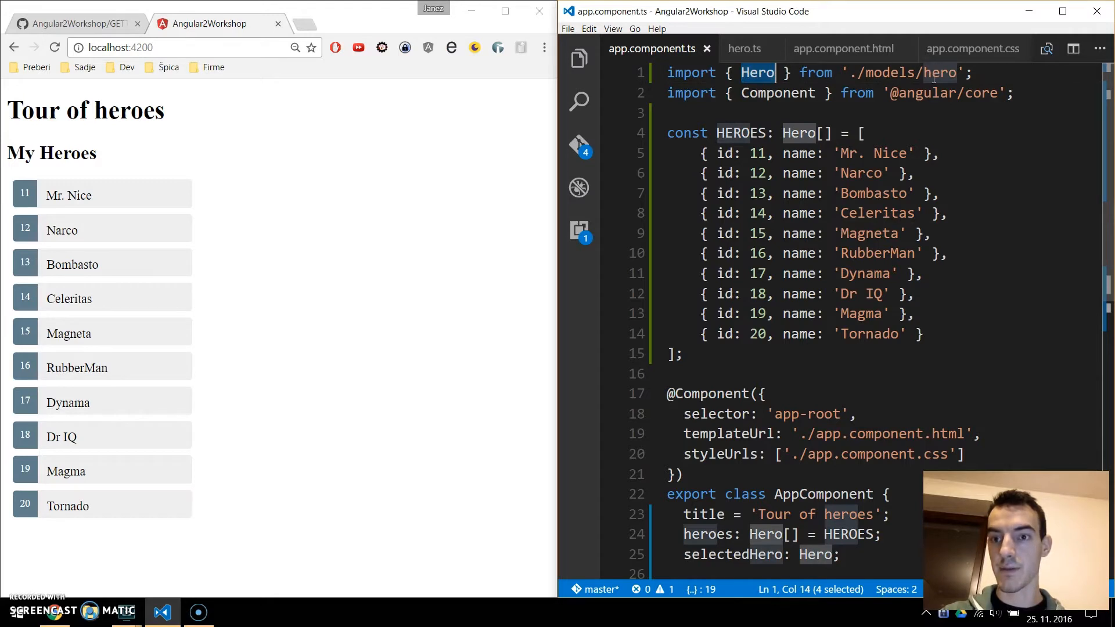
{"action": "left_click", "coordinate": [856, 173]}
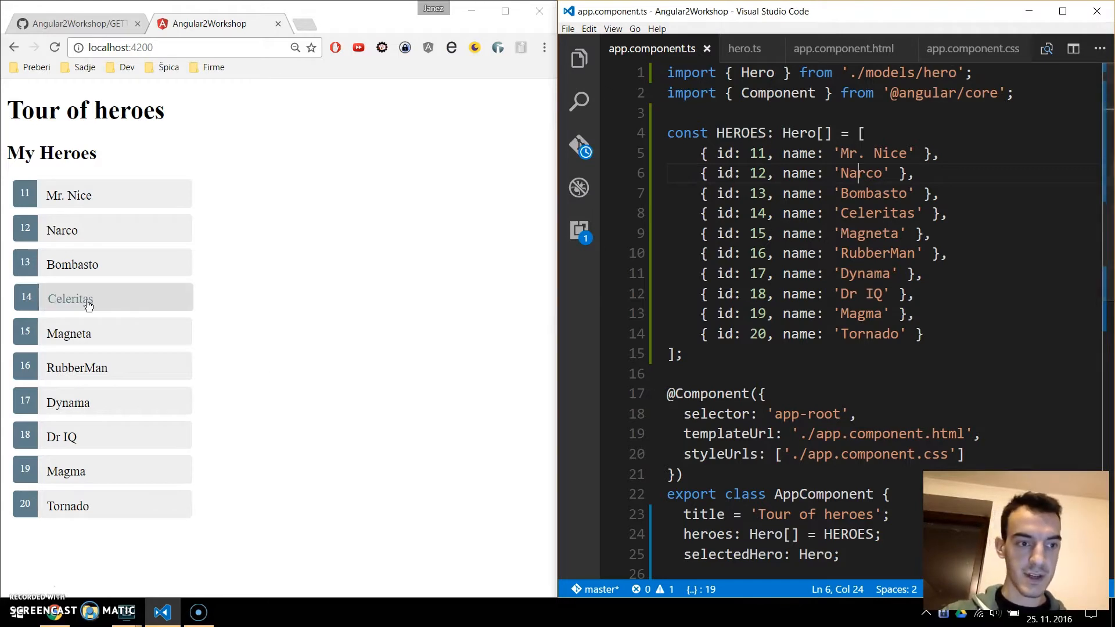
Step: Select RubberMan then Narco in the hero list to confirm their details still display
{"action": "left_click", "coordinate": [77, 346]}
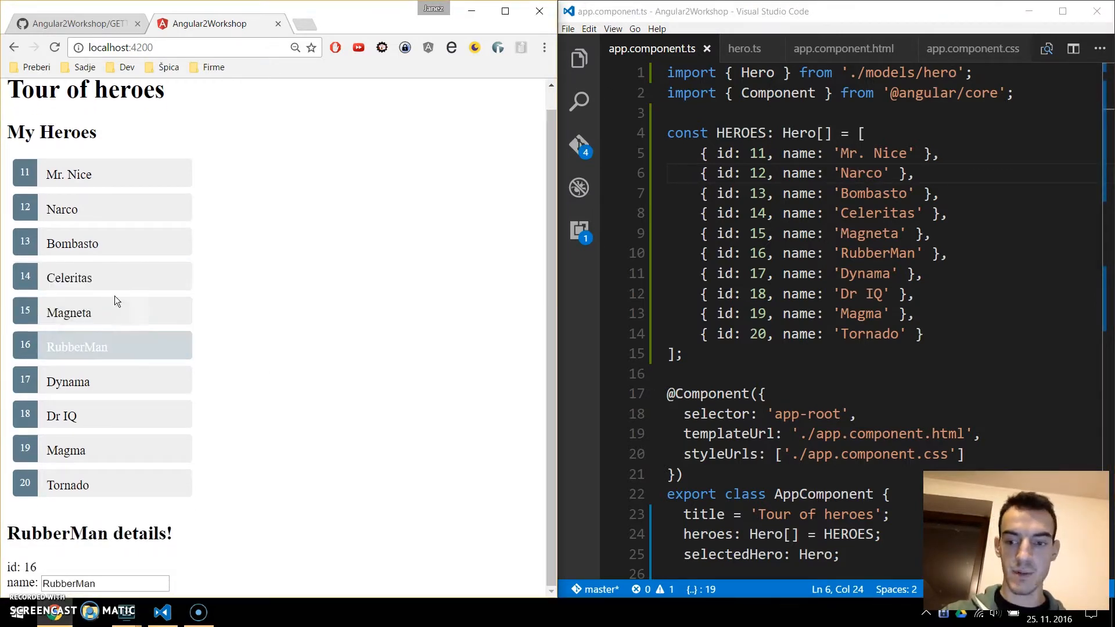
{"action": "left_click", "coordinate": [100, 208]}
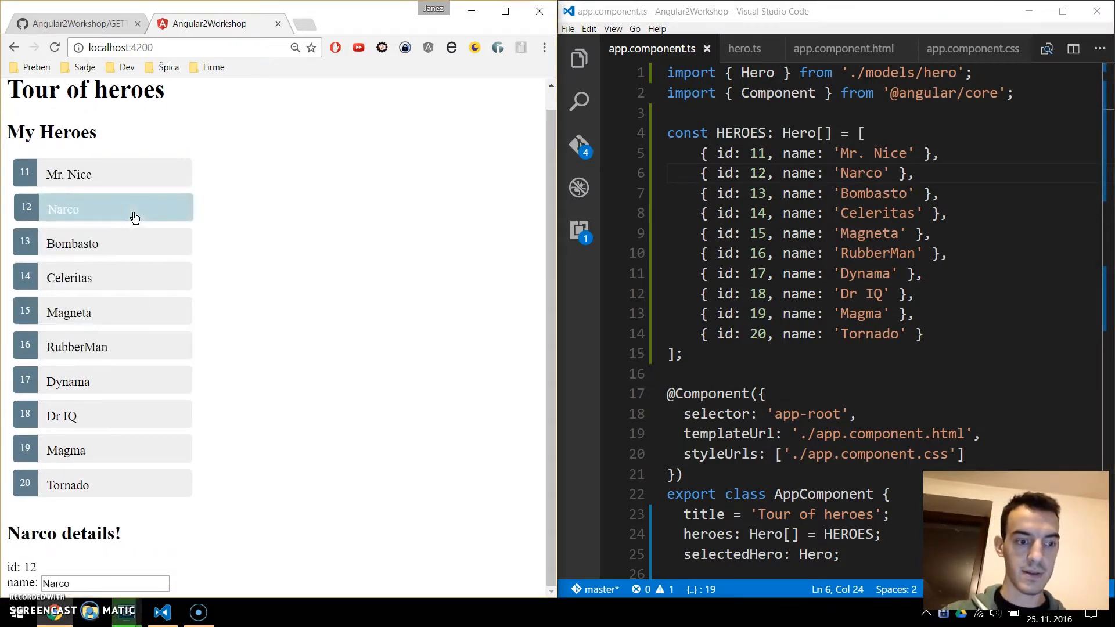
{"action": "left_click", "coordinate": [842, 49]}
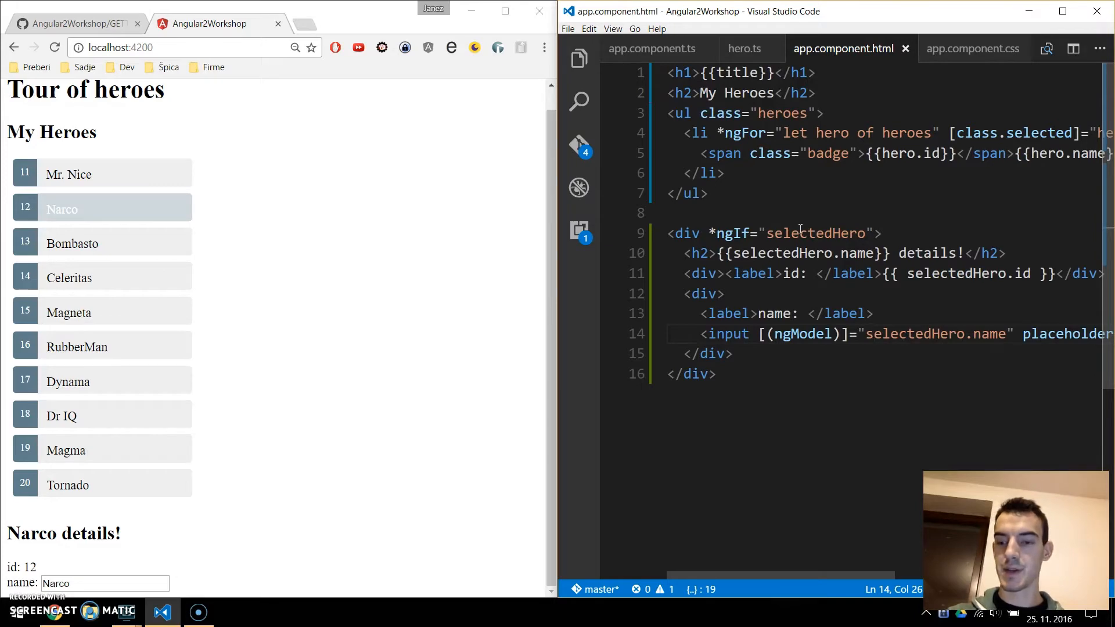
{"action": "mouse_move", "coordinate": [610, 232]}
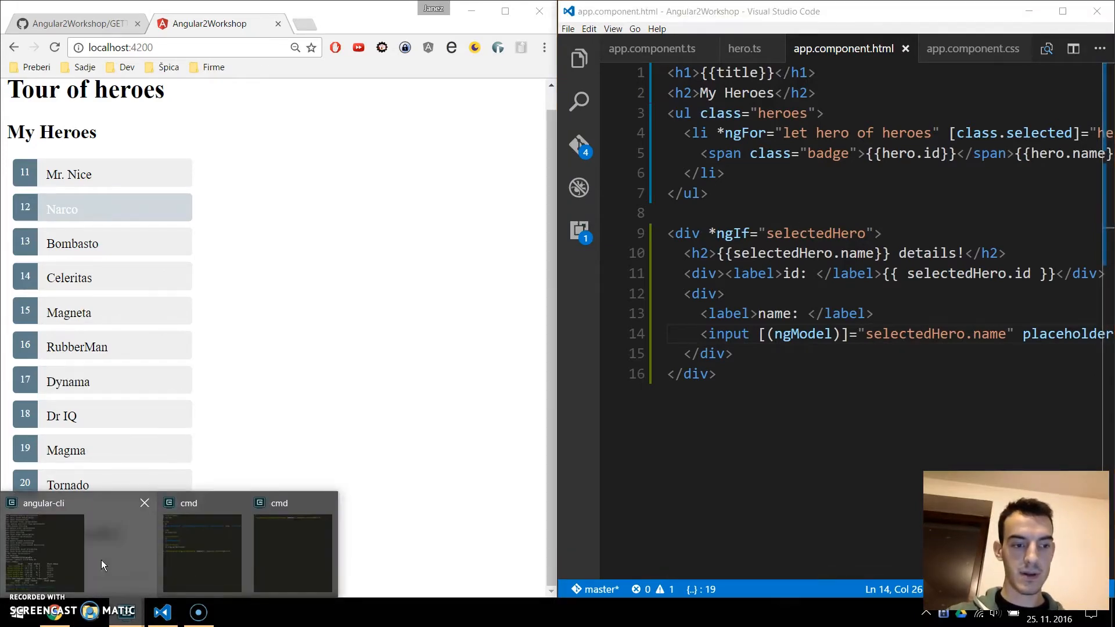
Step: Run ng g component hero-detail in the terminal to scaffold the new component
{"action": "left_click", "coordinate": [201, 550]}
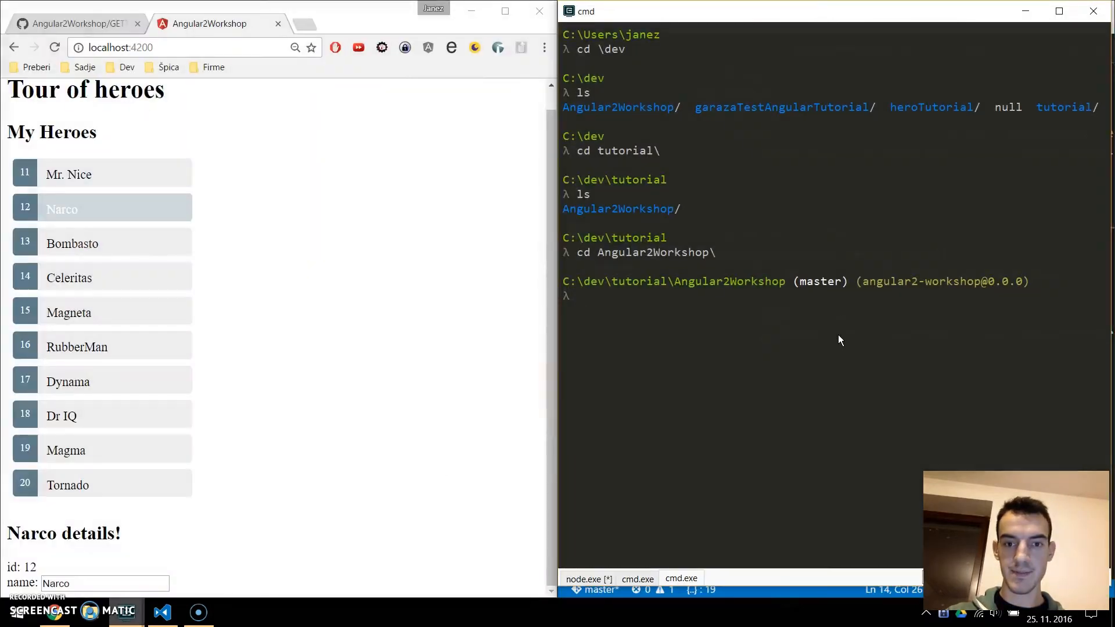
{"action": "type", "text": "ng g"}
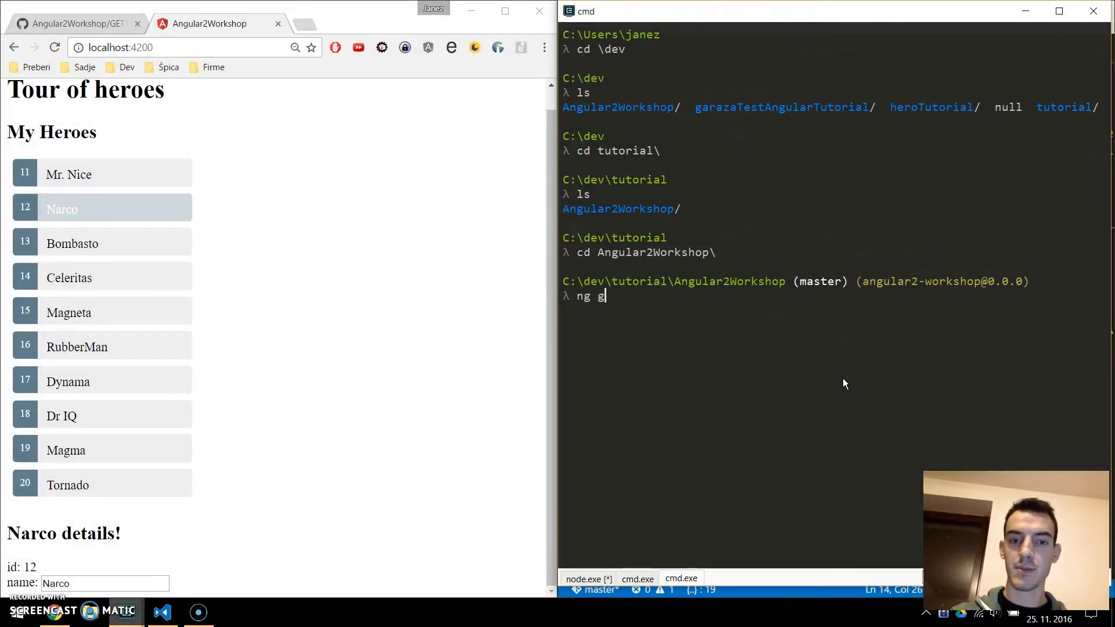
{"action": "type", "text": "c"}
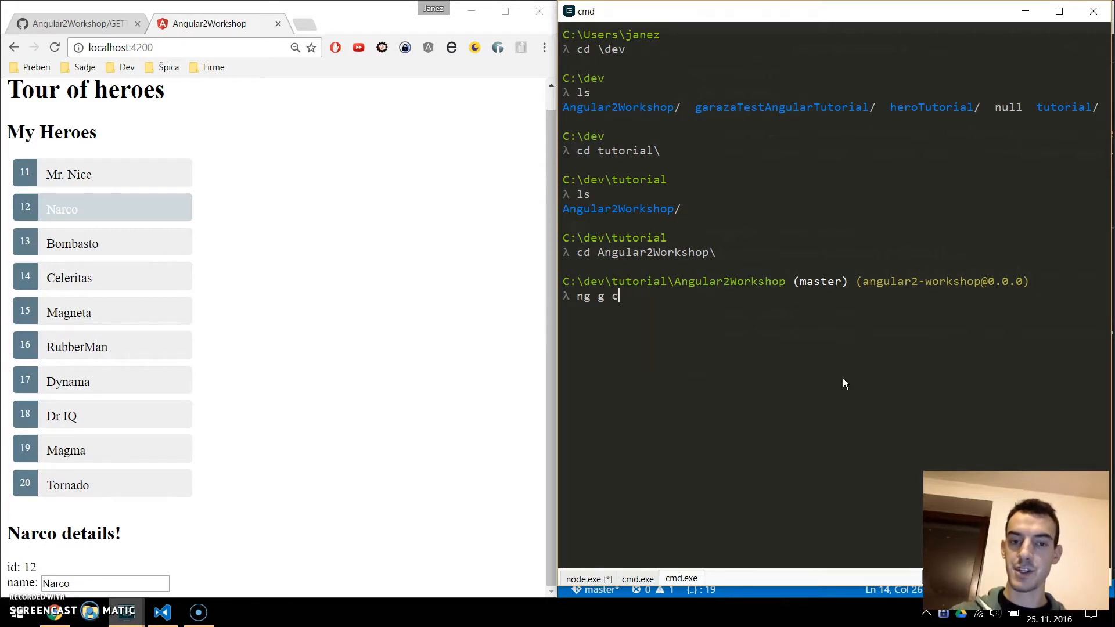
{"action": "type", "text": "omponent hero-det"}
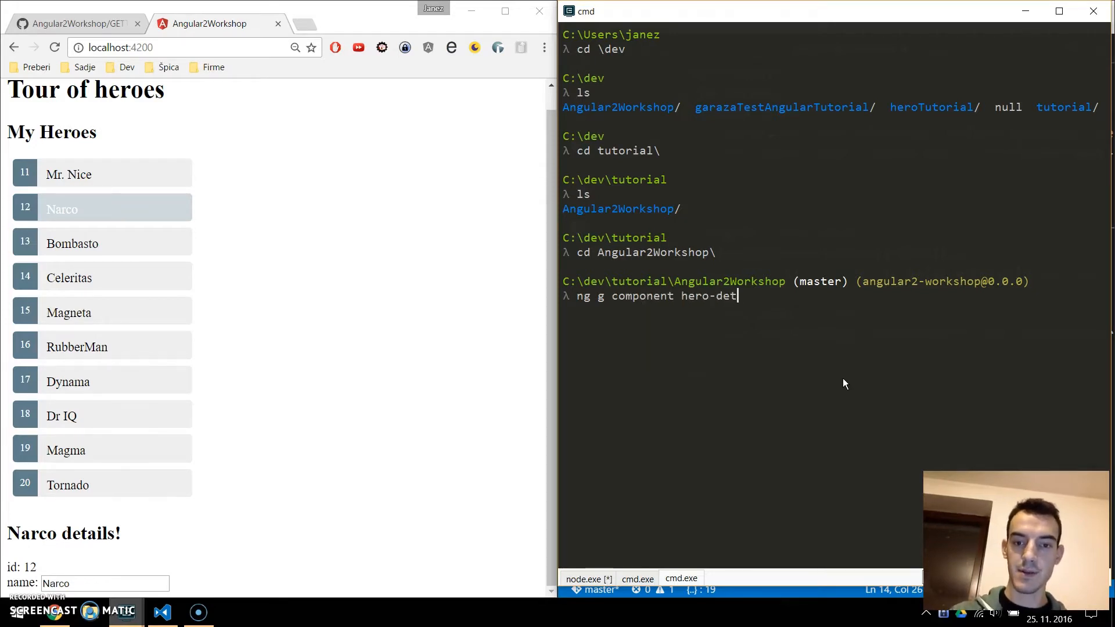
{"action": "type", "text": "ail"}
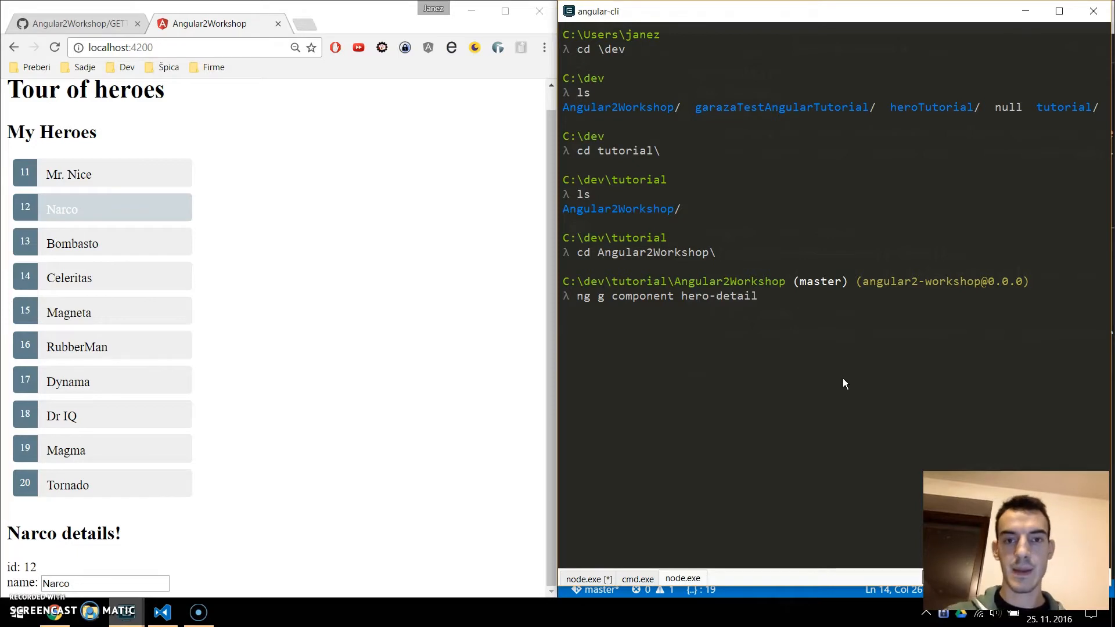
{"action": "mouse_move", "coordinate": [937, 108]}
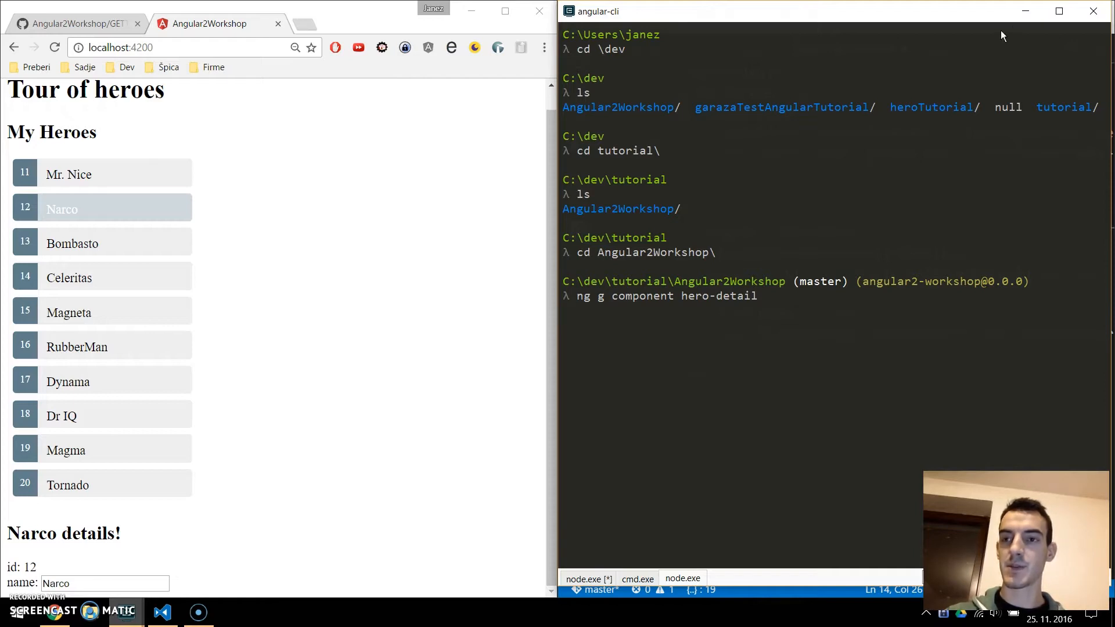
{"action": "mouse_move", "coordinate": [1024, 12]}
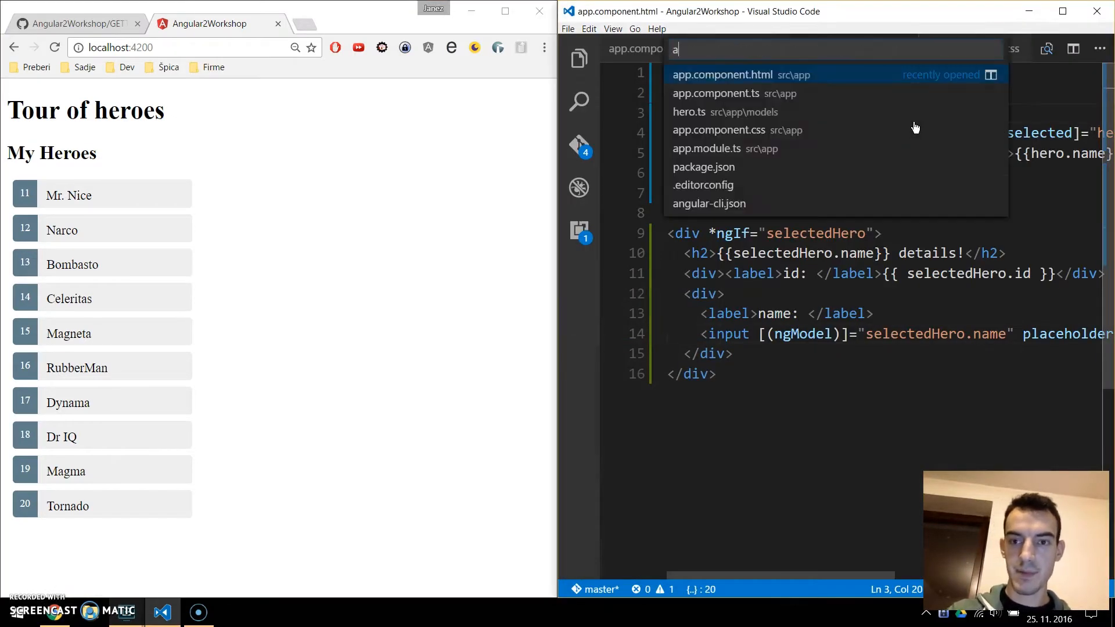
Step: Open app.module.ts and confirm HeroDetailComponent is imported and declared
{"action": "left_click", "coordinate": [706, 148]}
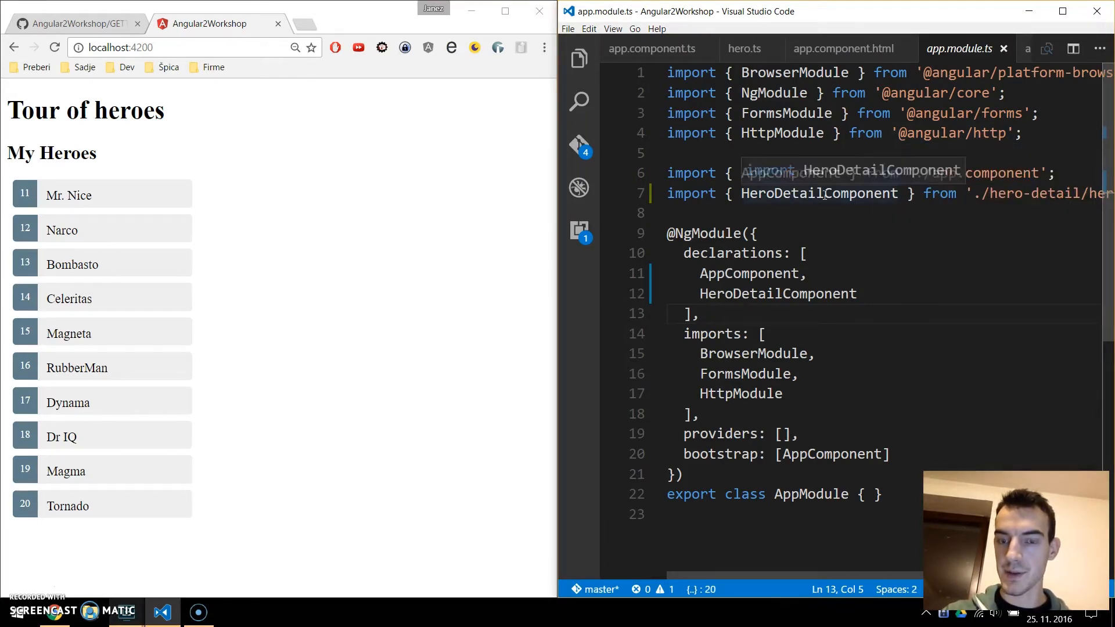
{"action": "left_click", "coordinate": [578, 59]}
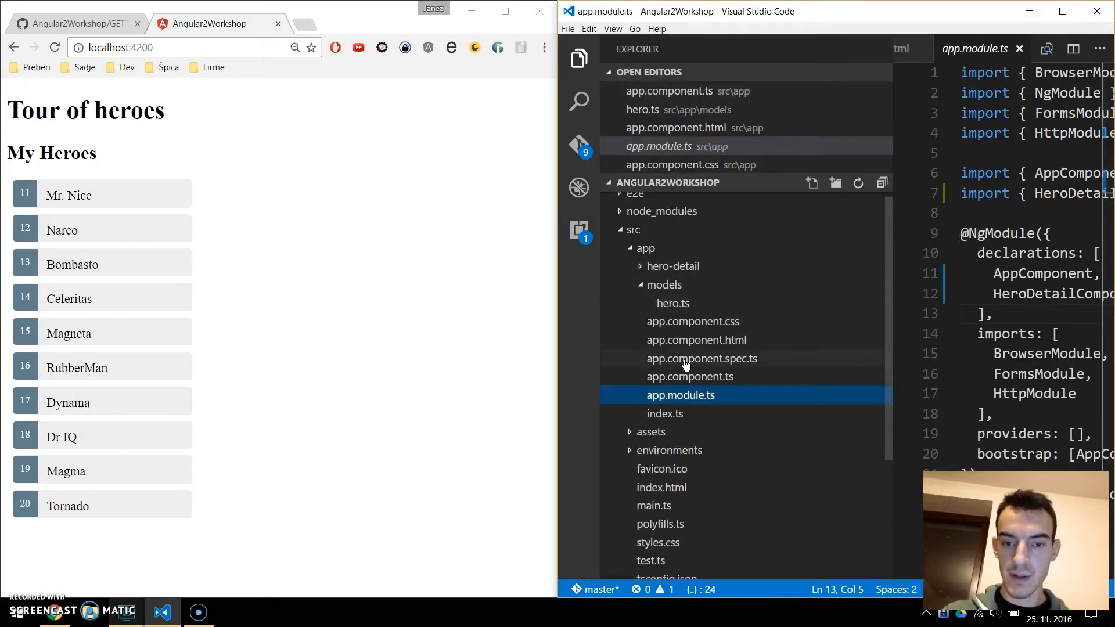
Step: Cut the *ngIf selected-hero div from app.component.html and paste it into hero-detail.component.html
{"action": "left_click", "coordinate": [704, 359]}
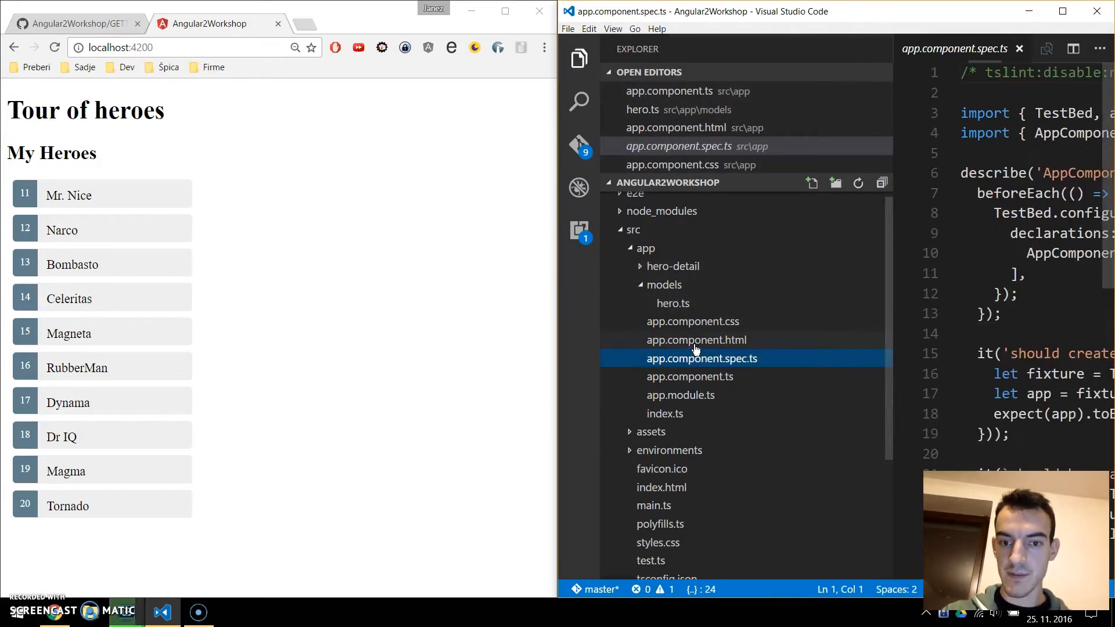
{"action": "left_click", "coordinate": [695, 339]}
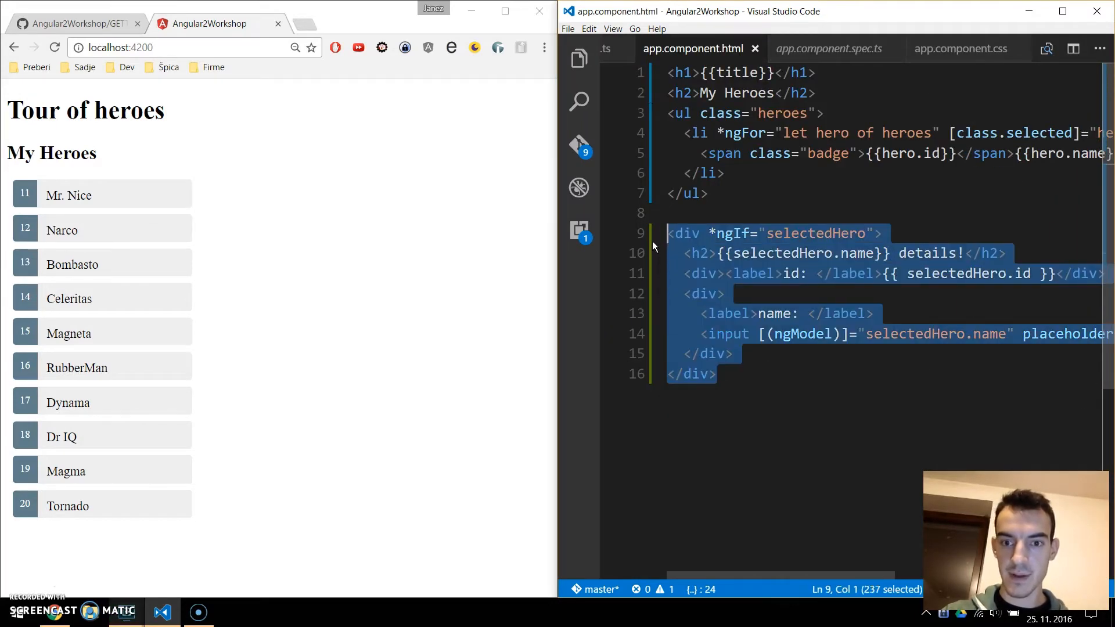
{"action": "mouse_move", "coordinate": [739, 244]}
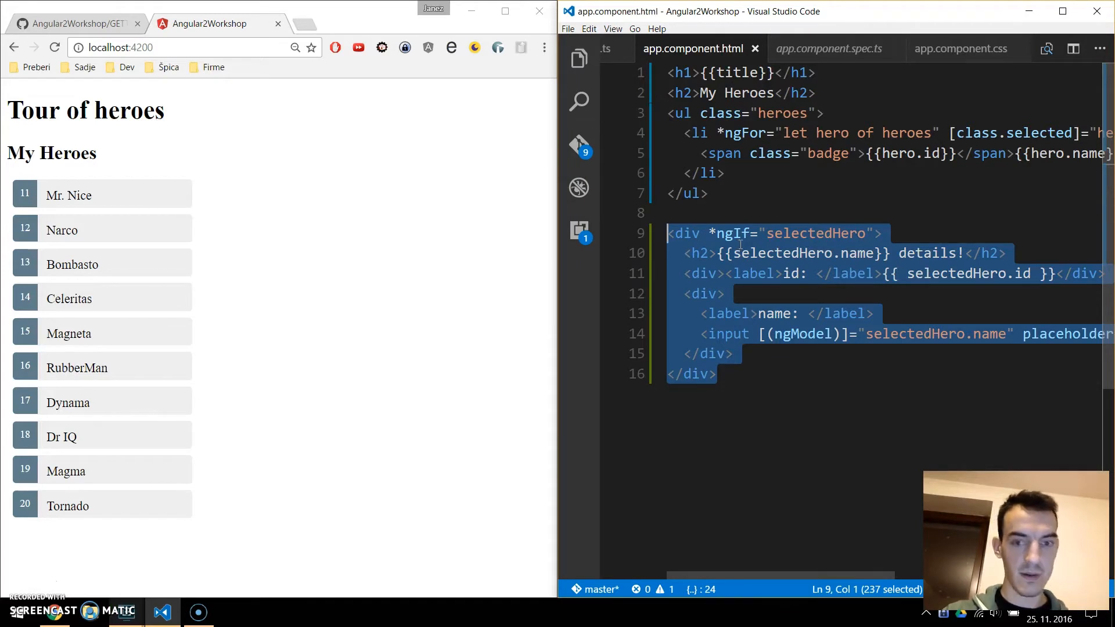
{"action": "key", "text": "Delete"}
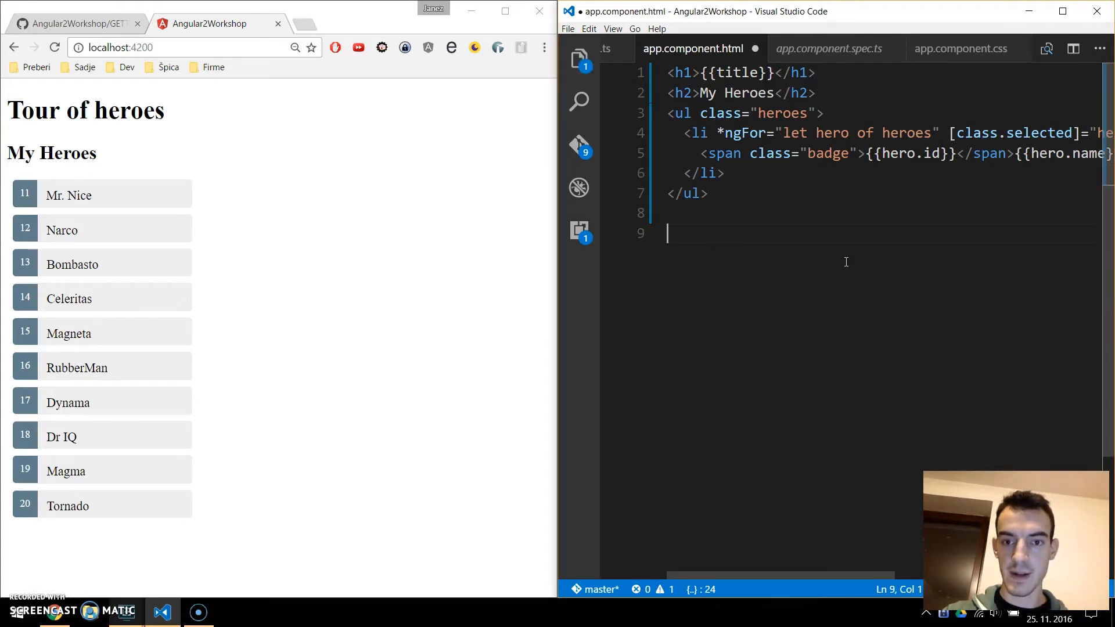
{"action": "left_click", "coordinate": [578, 59]}
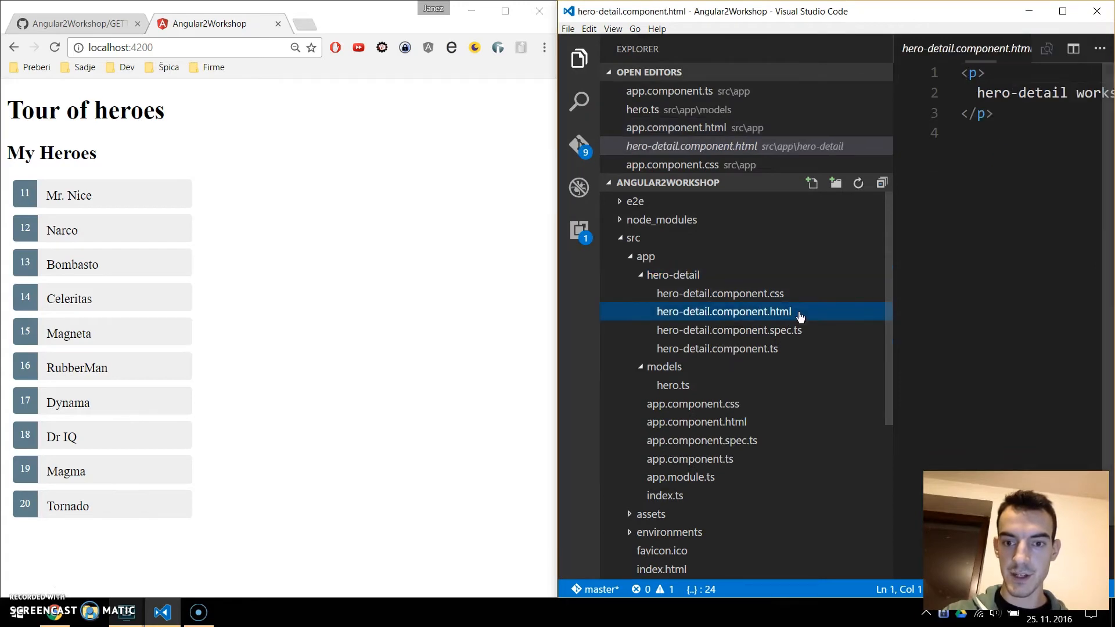
{"action": "key", "text": "ctrl+a"}
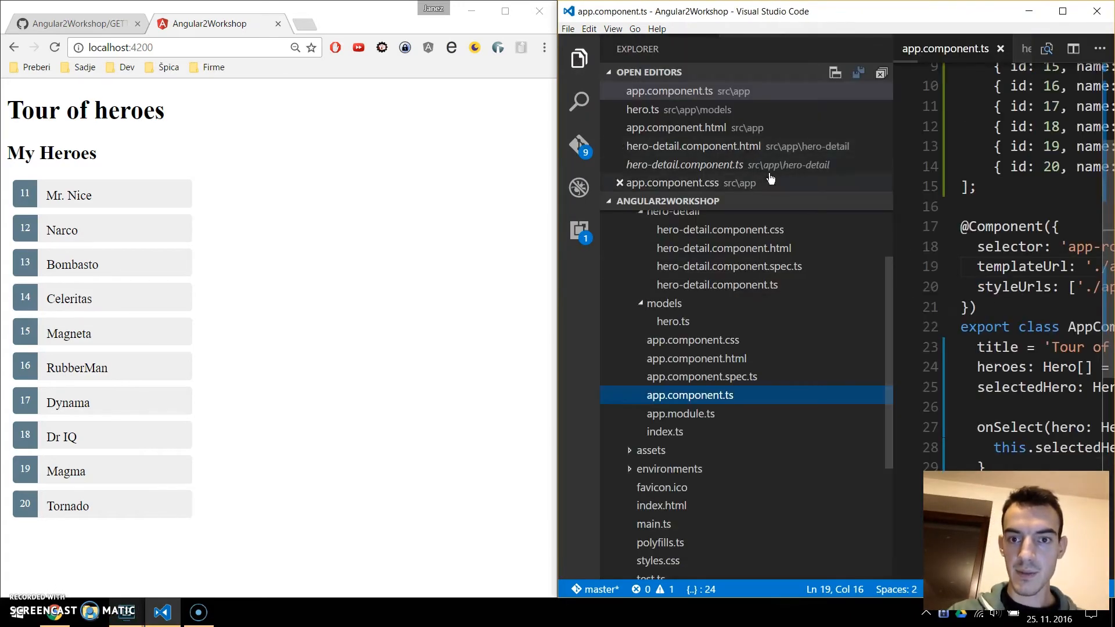
{"action": "scroll", "scroll_direction": "up", "scroll_amount": 3}
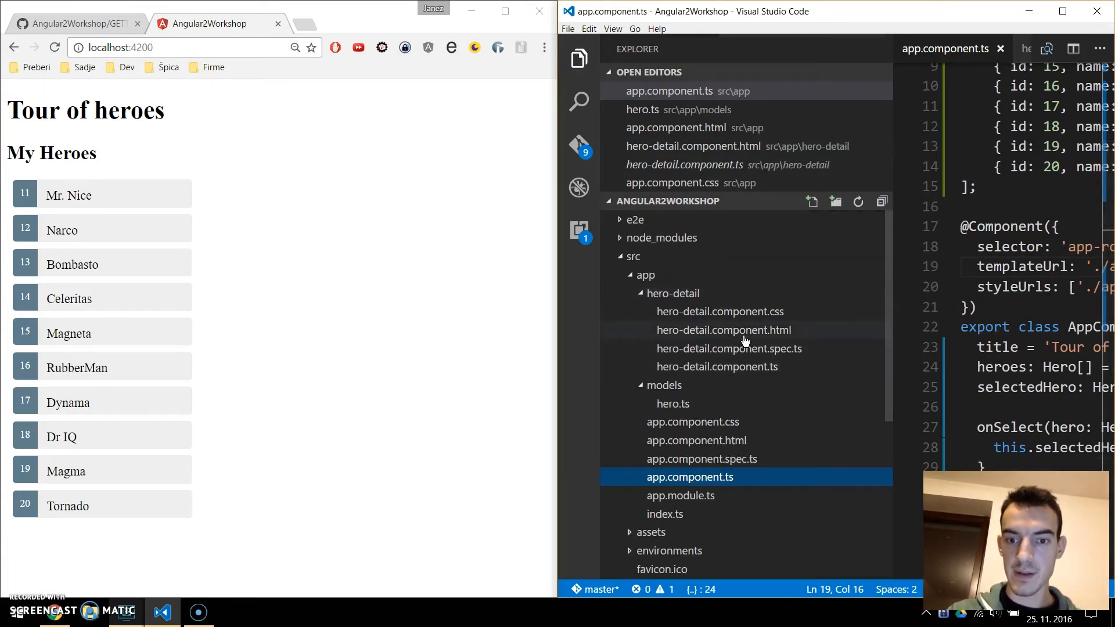
{"action": "left_click", "coordinate": [723, 330]}
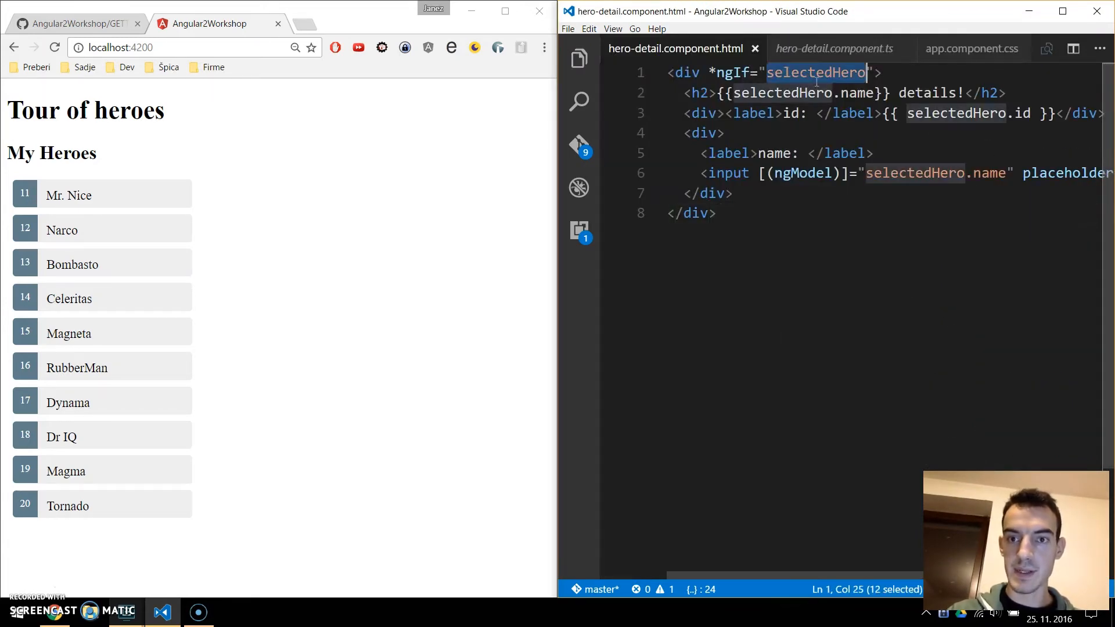
Step: Replace each selectedHero binding with hero in the hero-detail template
{"action": "type", "text": "hero"}
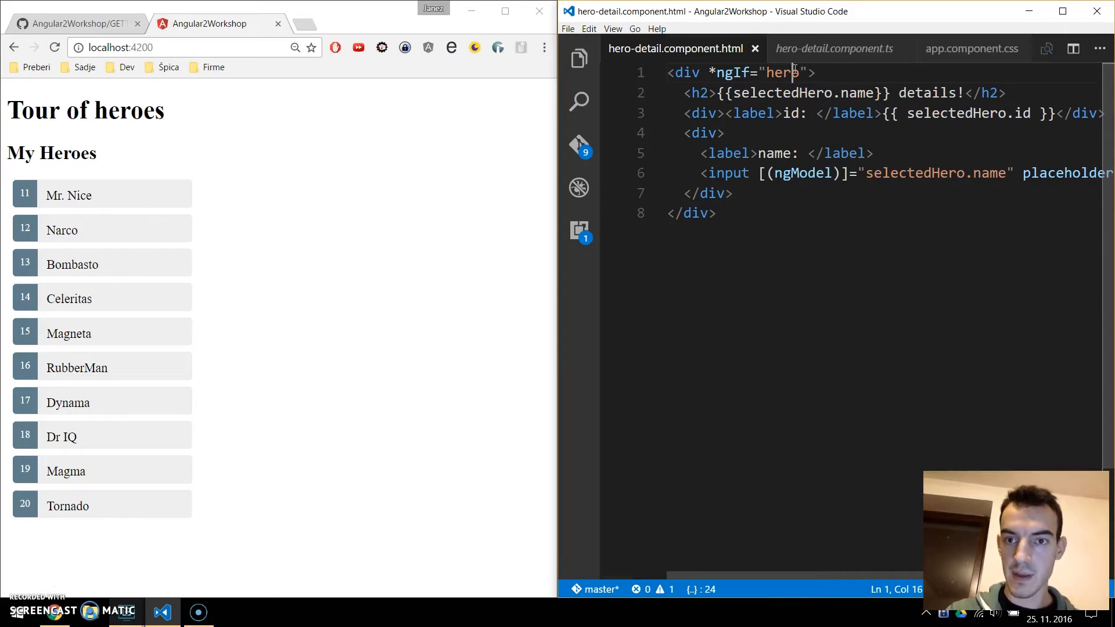
{"action": "type", "text": "hero"}
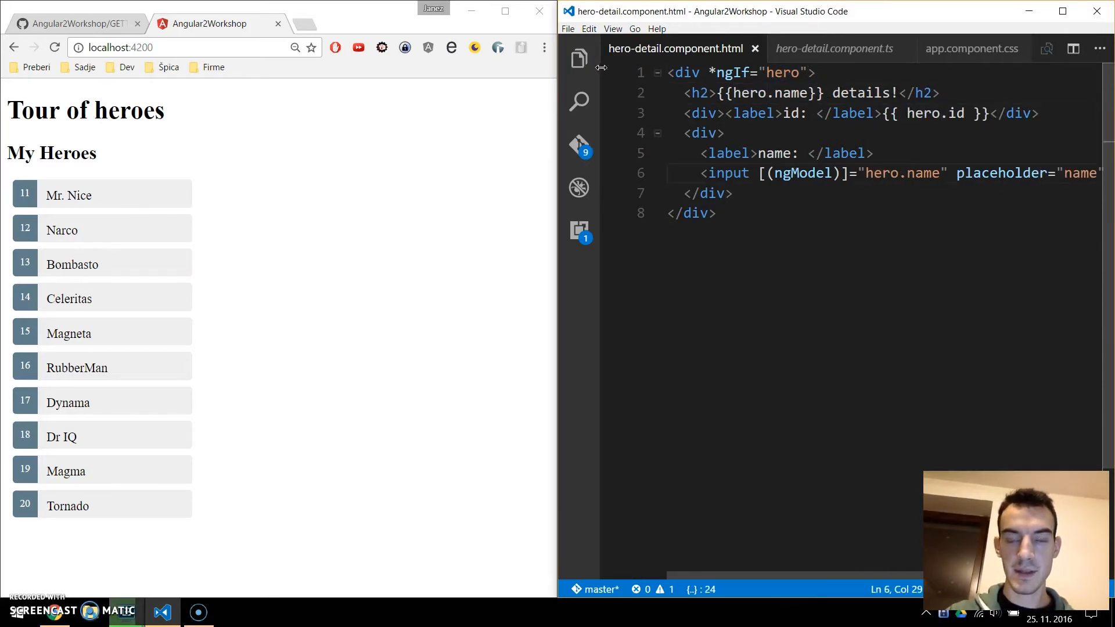
{"action": "left_click", "coordinate": [578, 60]}
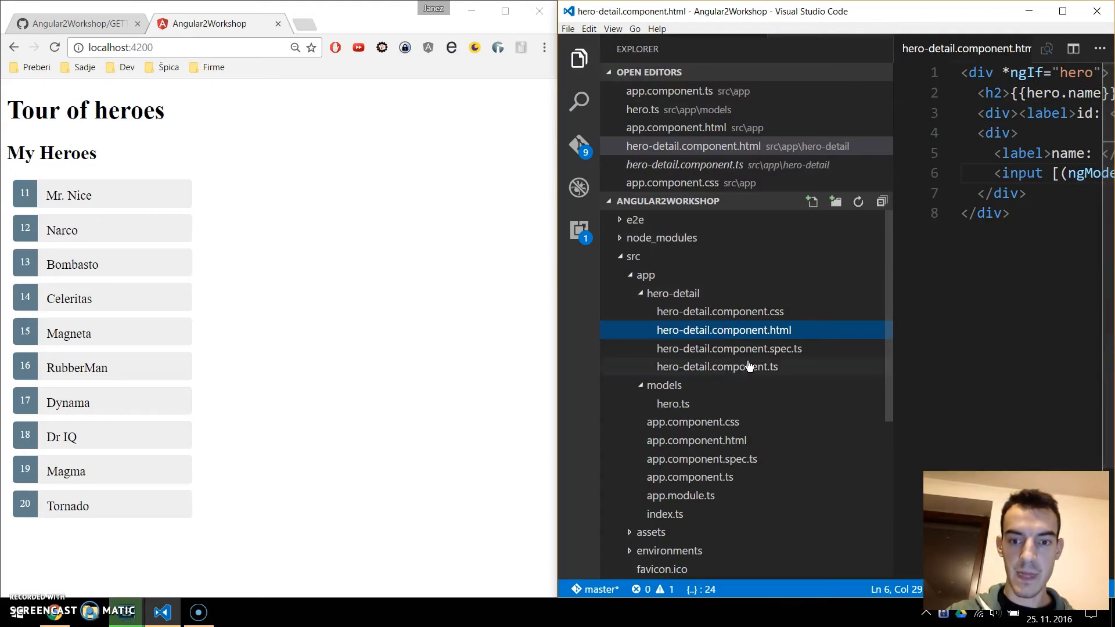
{"action": "left_click", "coordinate": [717, 365]}
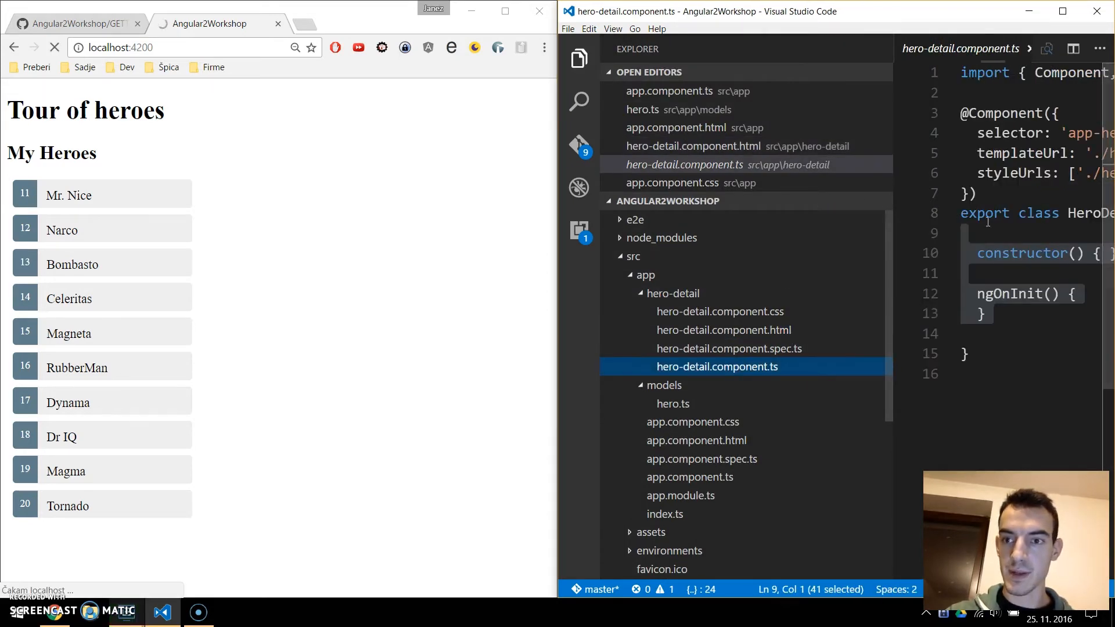
Step: Note the app-hero-detail selector and list the app files in Quick Open
{"action": "left_click", "coordinate": [578, 59]}
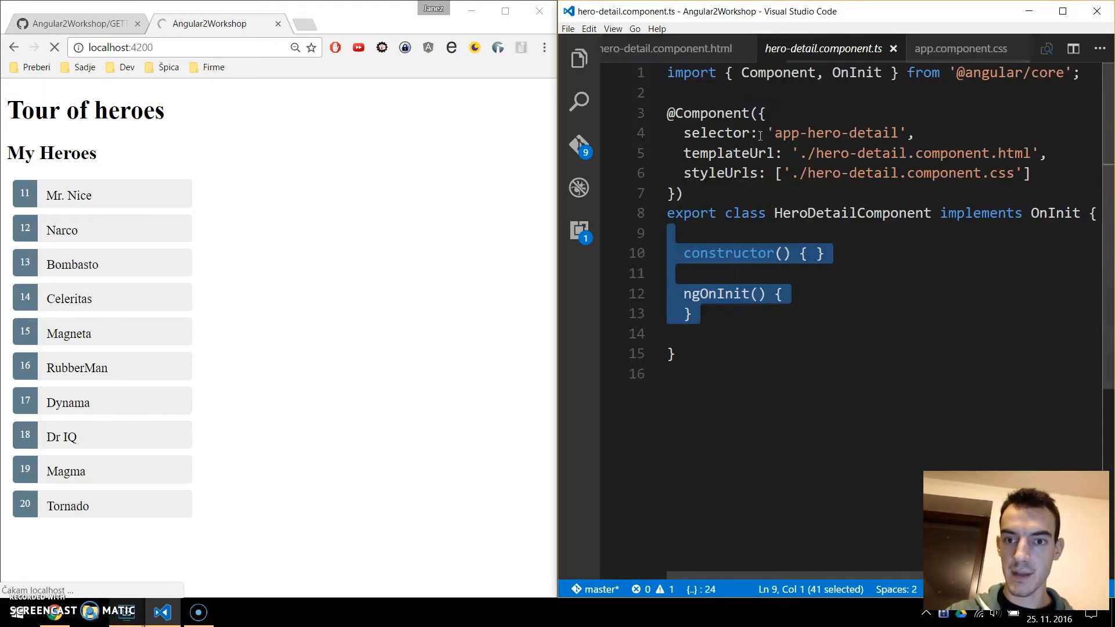
{"action": "double_click", "coordinate": [836, 133]}
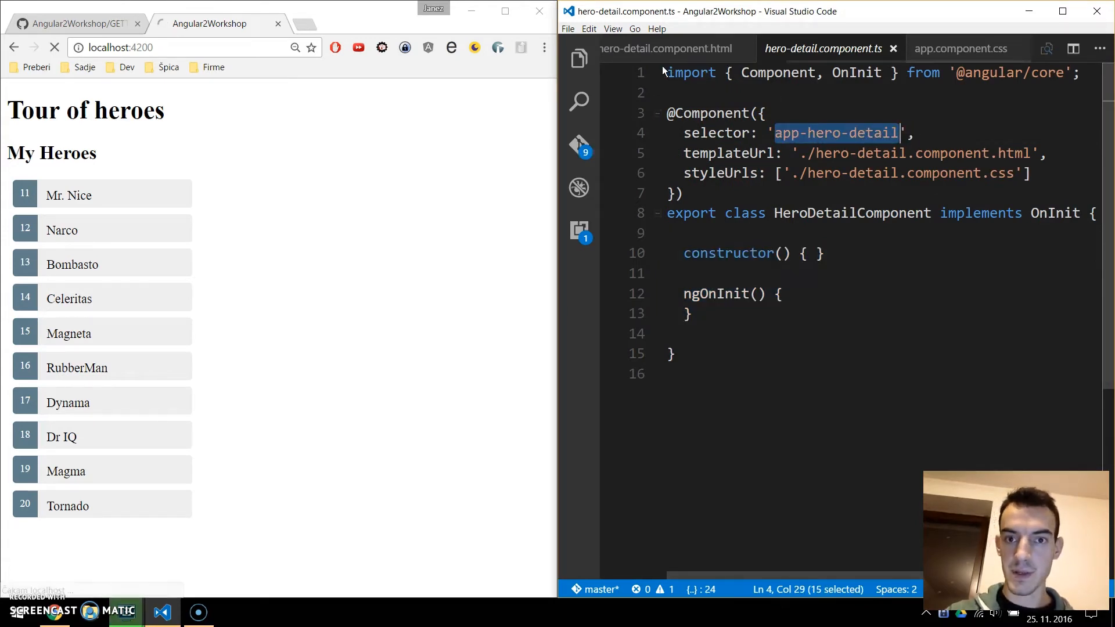
{"action": "left_click", "coordinate": [677, 192]}
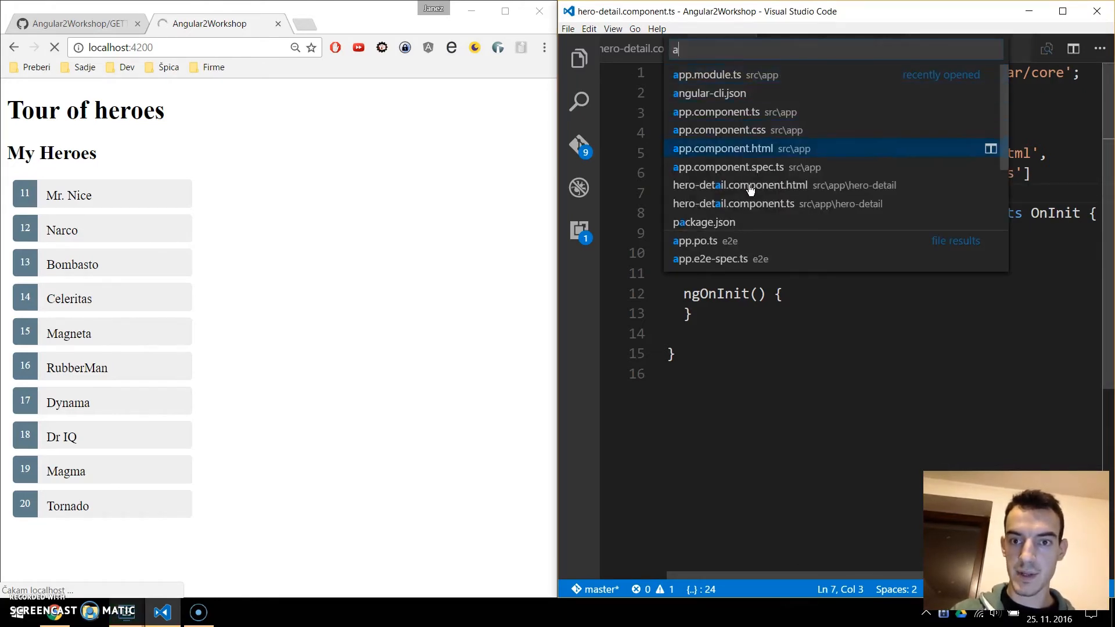
Step: Add [hero]="selectedHero" to the <app-hero-detail> element in app.component.html and save
{"action": "left_click", "coordinate": [723, 147]}
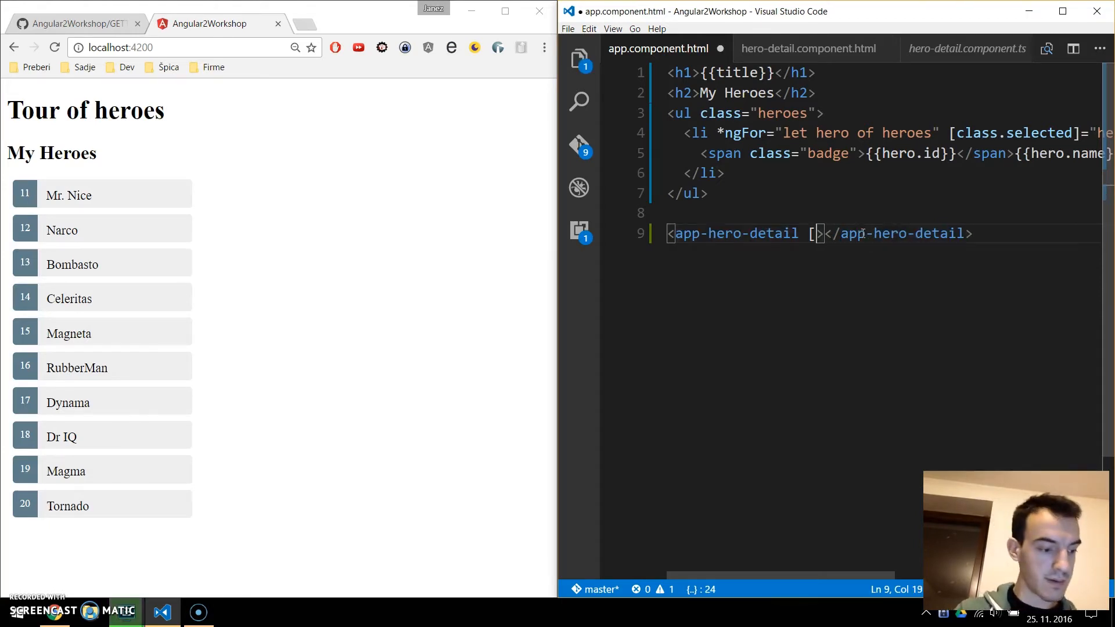
{"action": "type", "text": "hero]"}
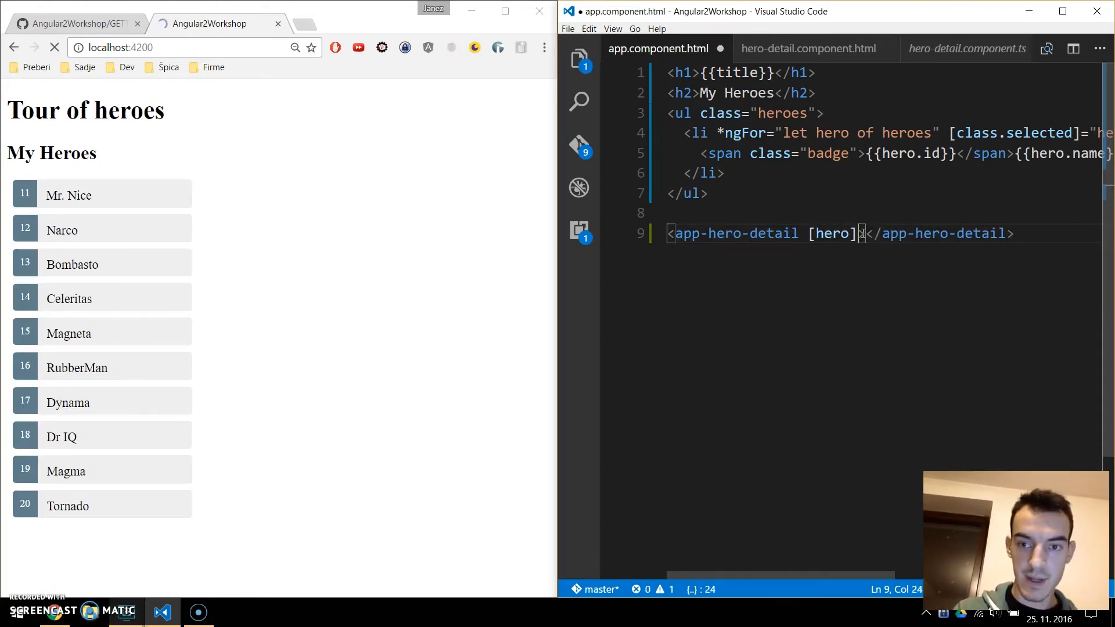
{"action": "type", "text": "=\"selected\""}
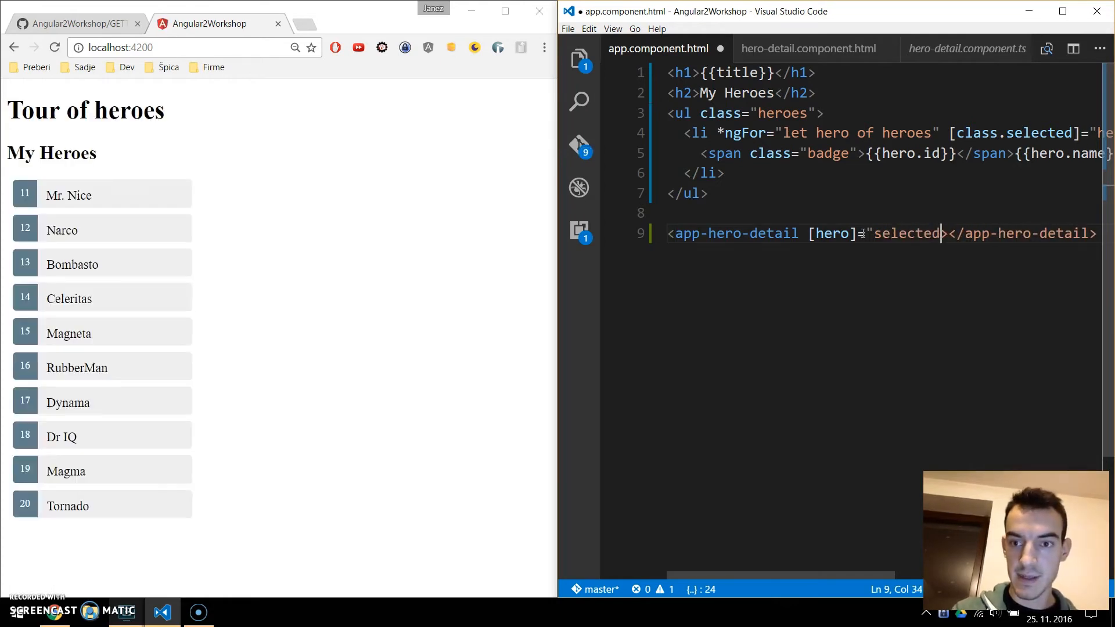
{"action": "type", "text": "Hero"}
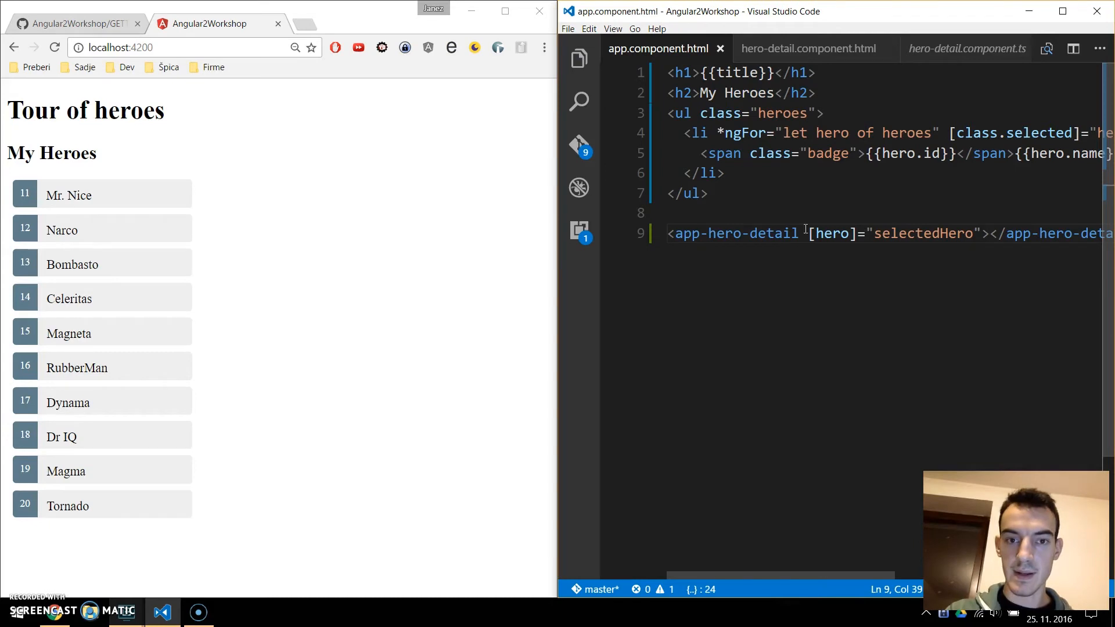
{"action": "left_click", "coordinate": [577, 58]}
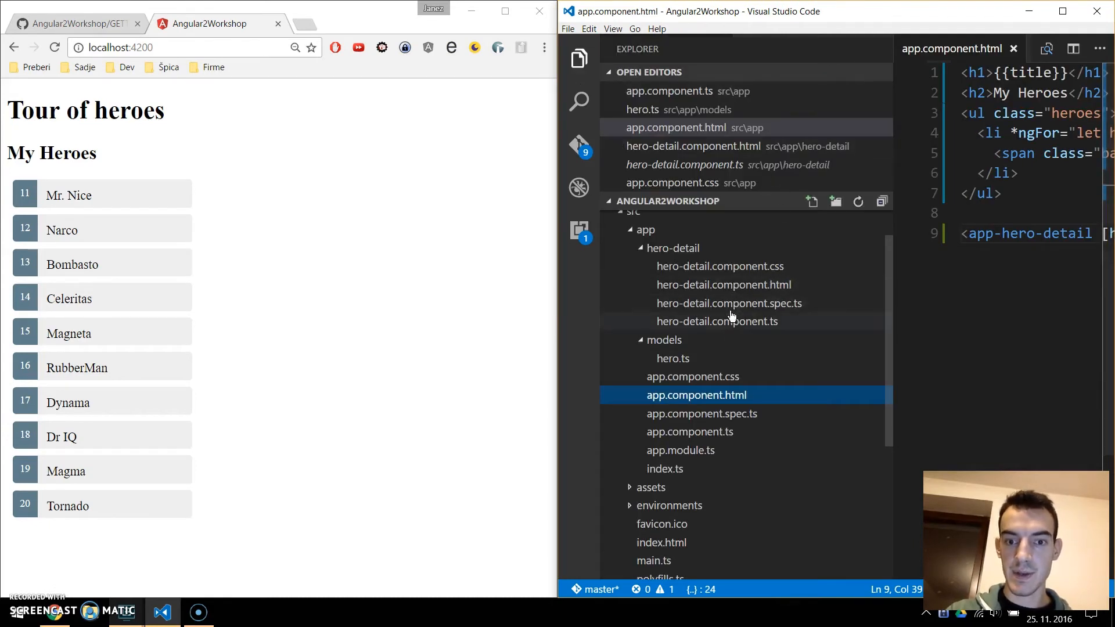
{"action": "left_click", "coordinate": [717, 320]}
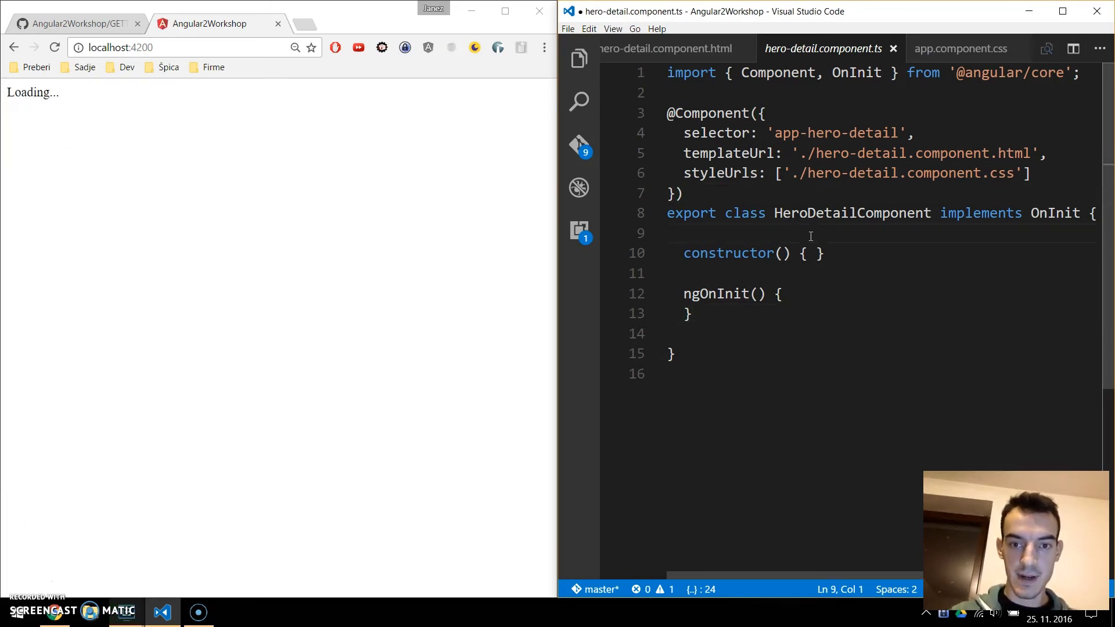
{"action": "type", "text": "@Input("}
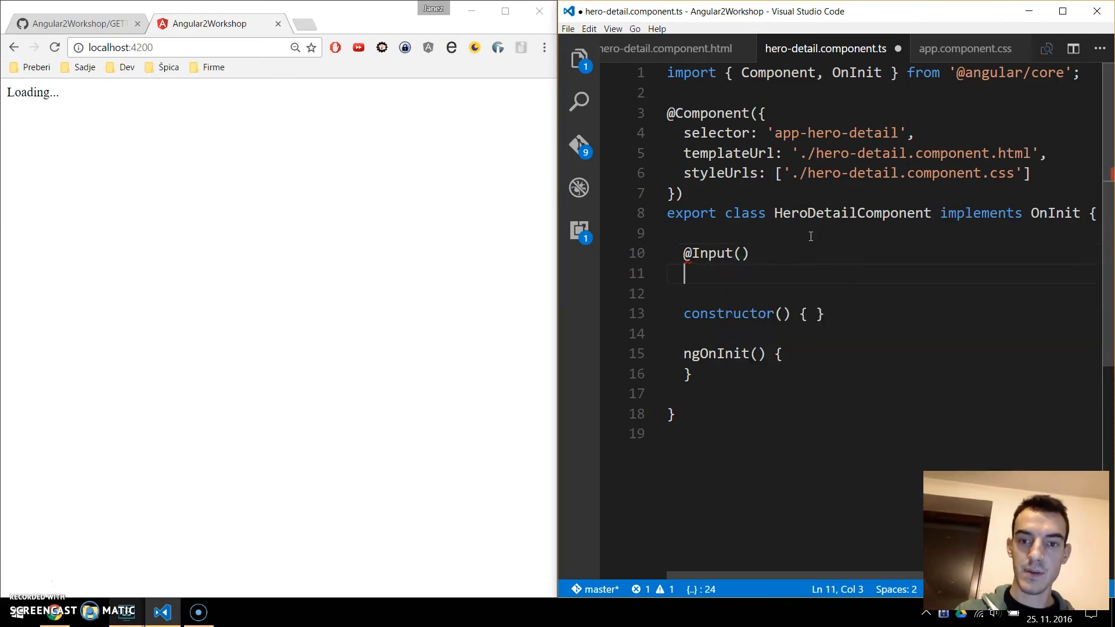
{"action": "type", "text": "hero:"}
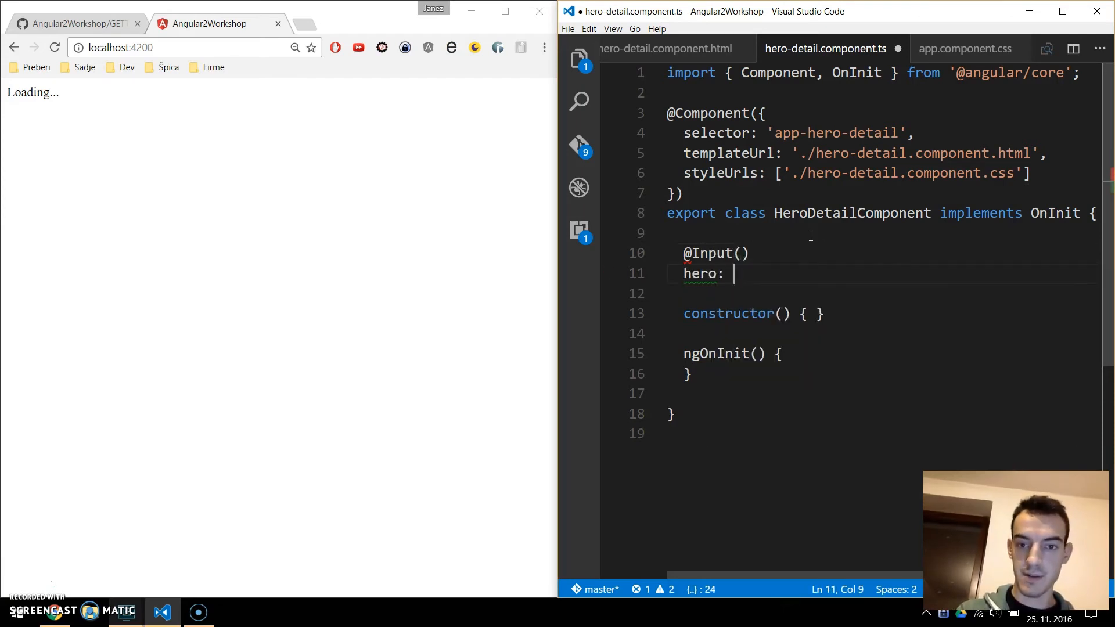
{"action": "type", "text": "Hero;"}
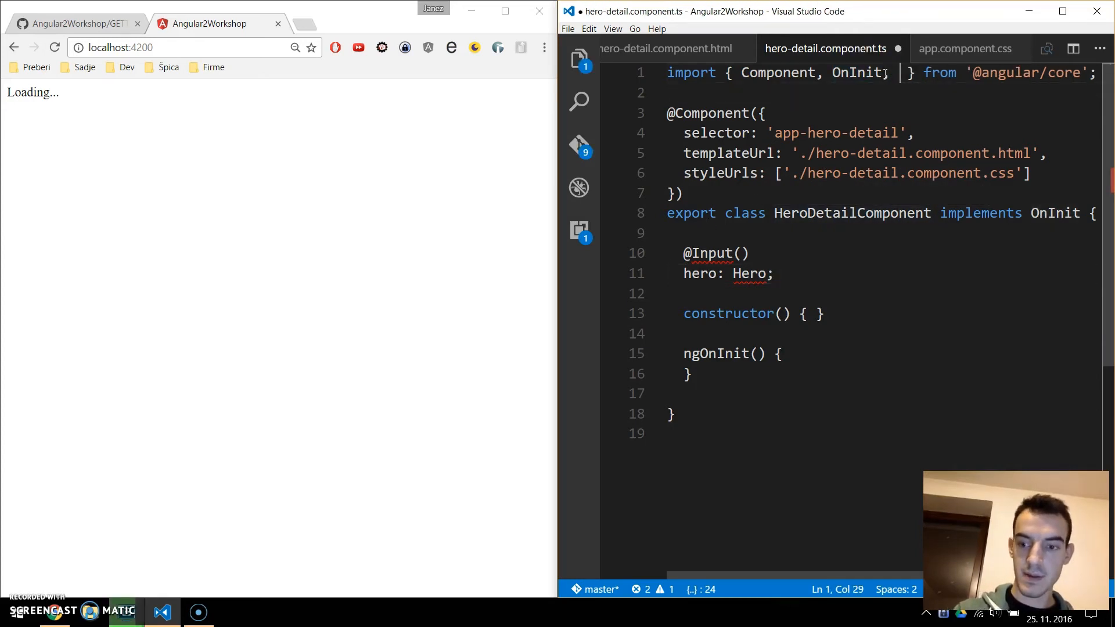
{"action": "type", "text": "Input"}
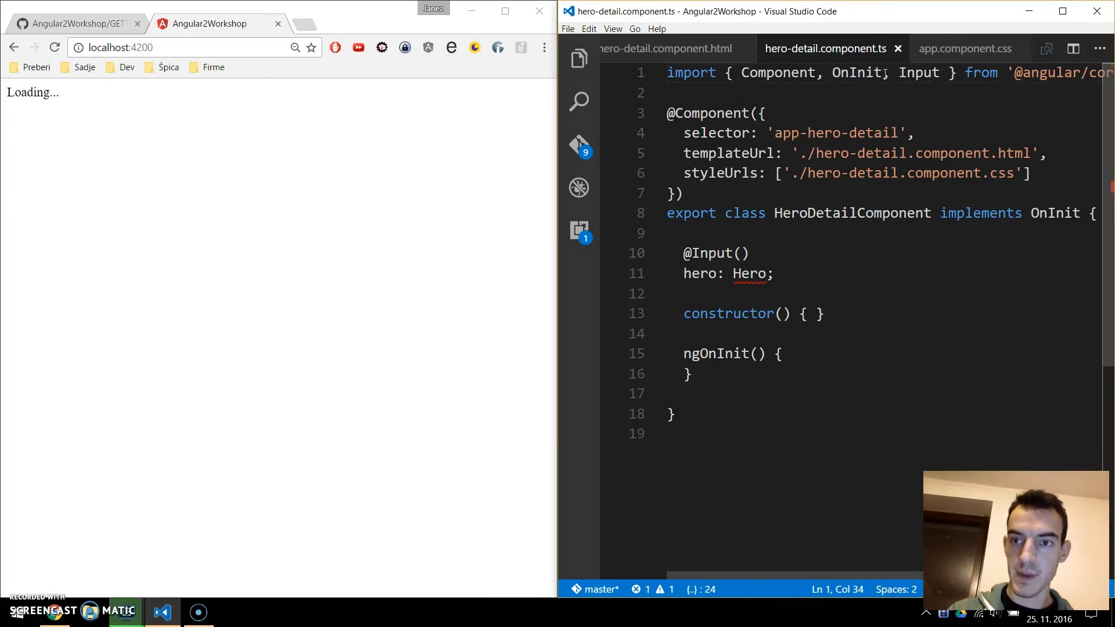
{"action": "left_click", "coordinate": [749, 274]}
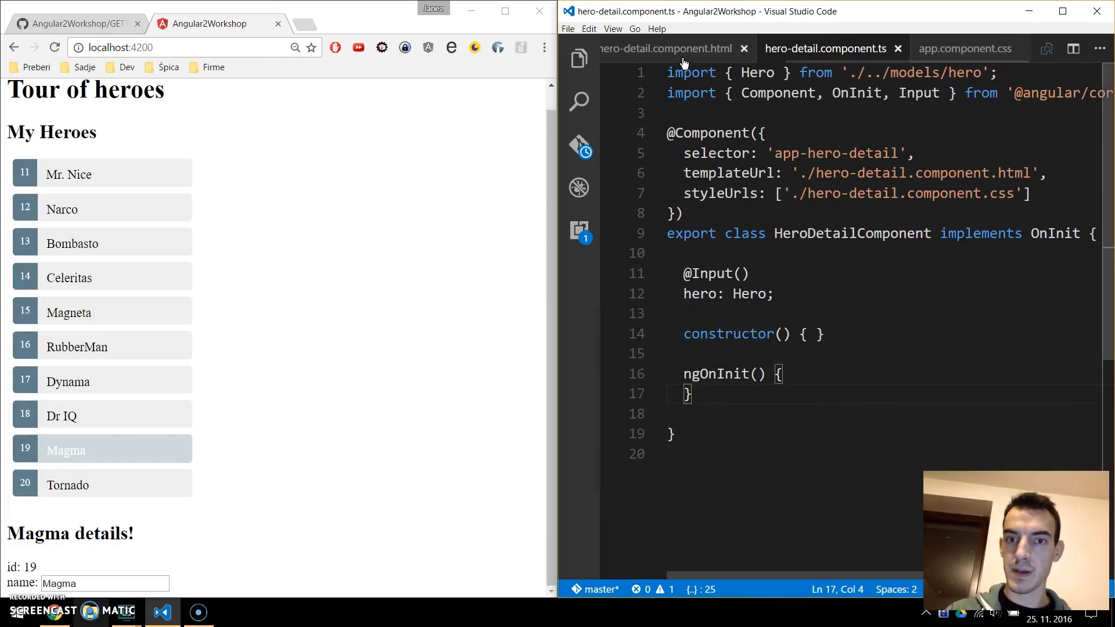
Step: Review the app-hero-detail binding across the component files, ending on the hero-detail template
{"action": "left_click", "coordinate": [661, 48]}
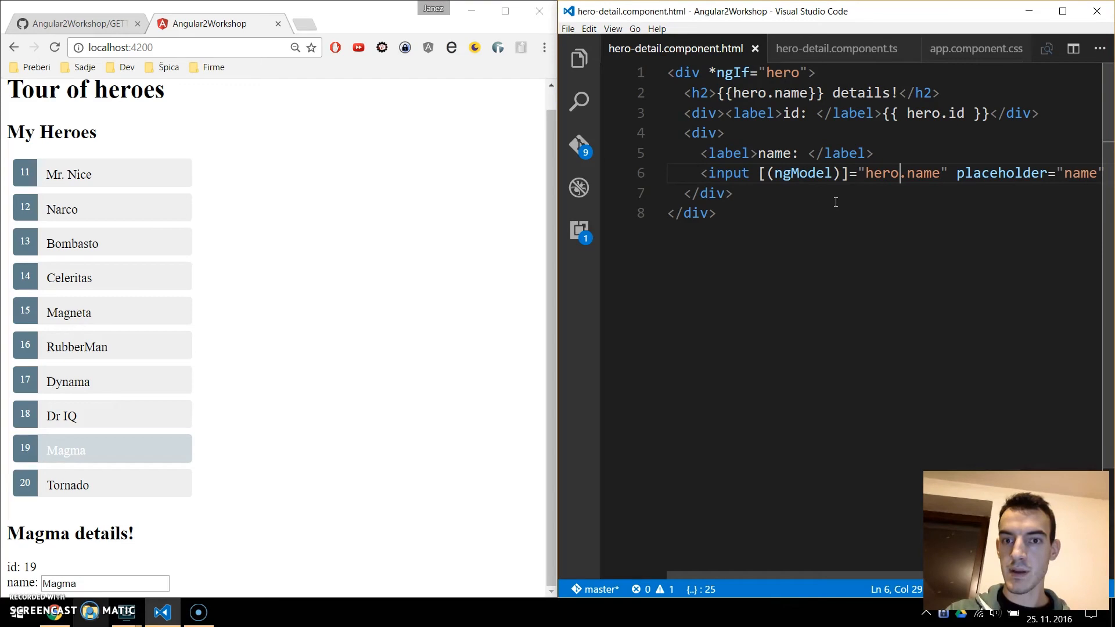
{"action": "mouse_move", "coordinate": [592, 80]}
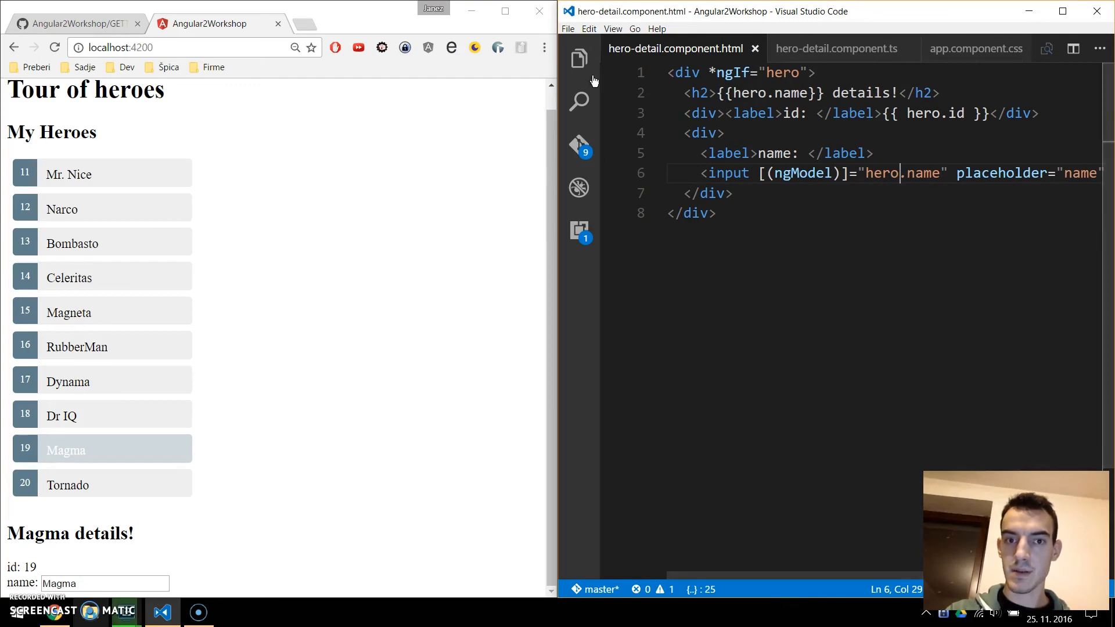
{"action": "left_click", "coordinate": [579, 59]}
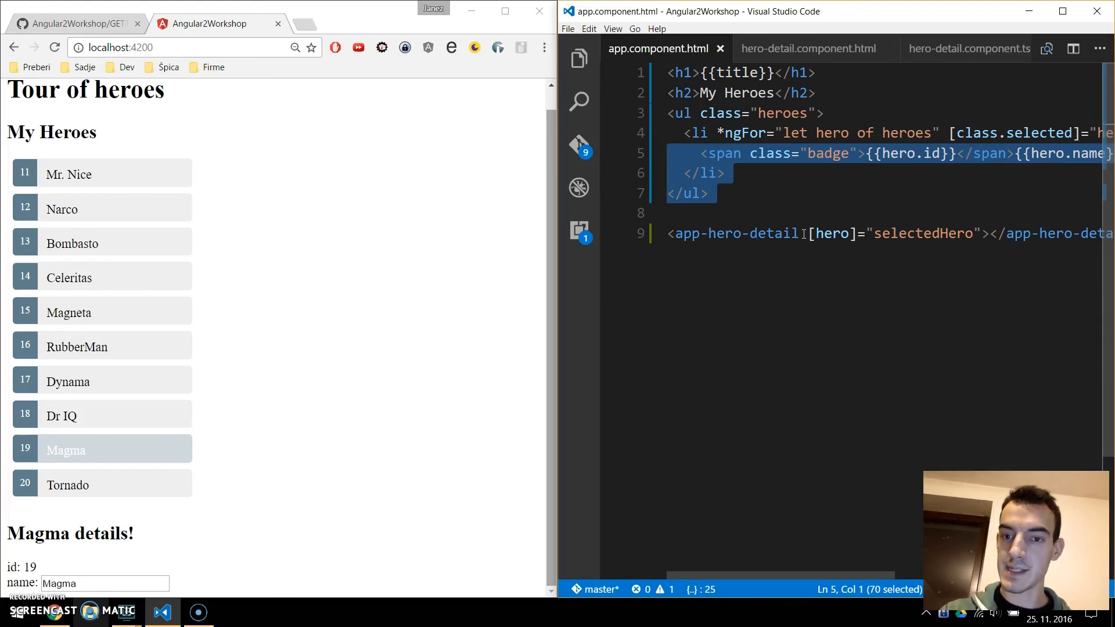
{"action": "double_click", "coordinate": [829, 233]}
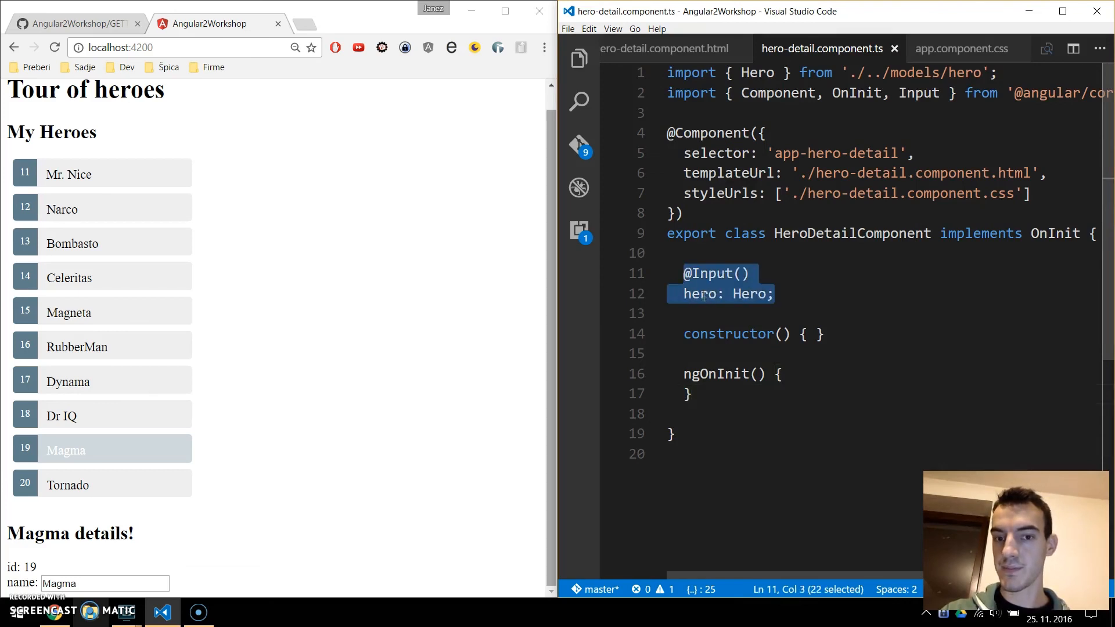
{"action": "left_click", "coordinate": [579, 58]}
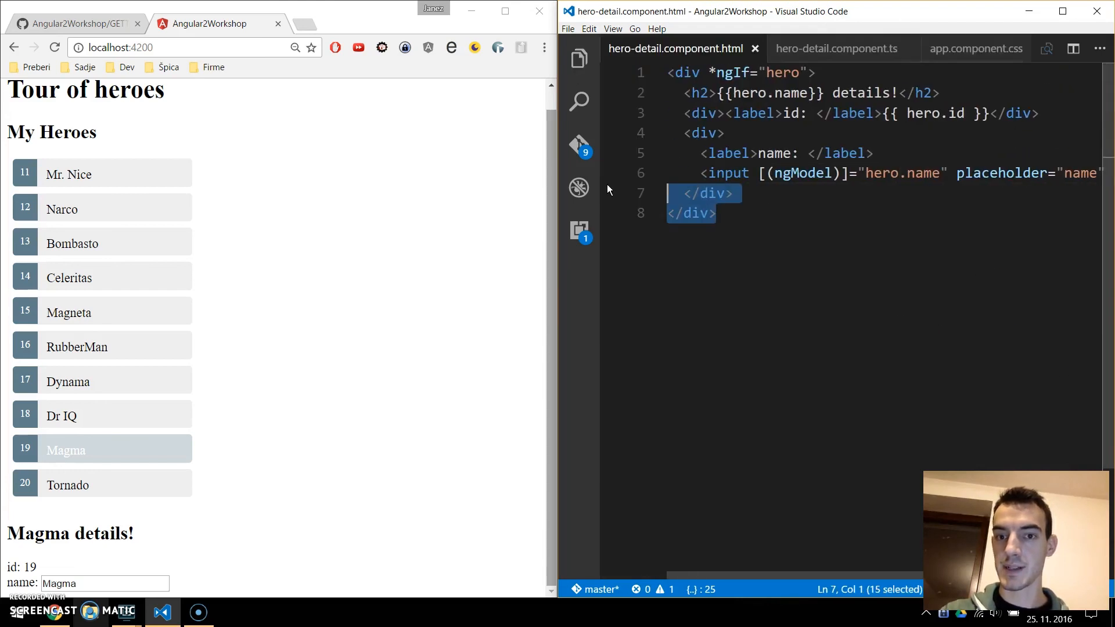
{"action": "mouse_move", "coordinate": [846, 178]}
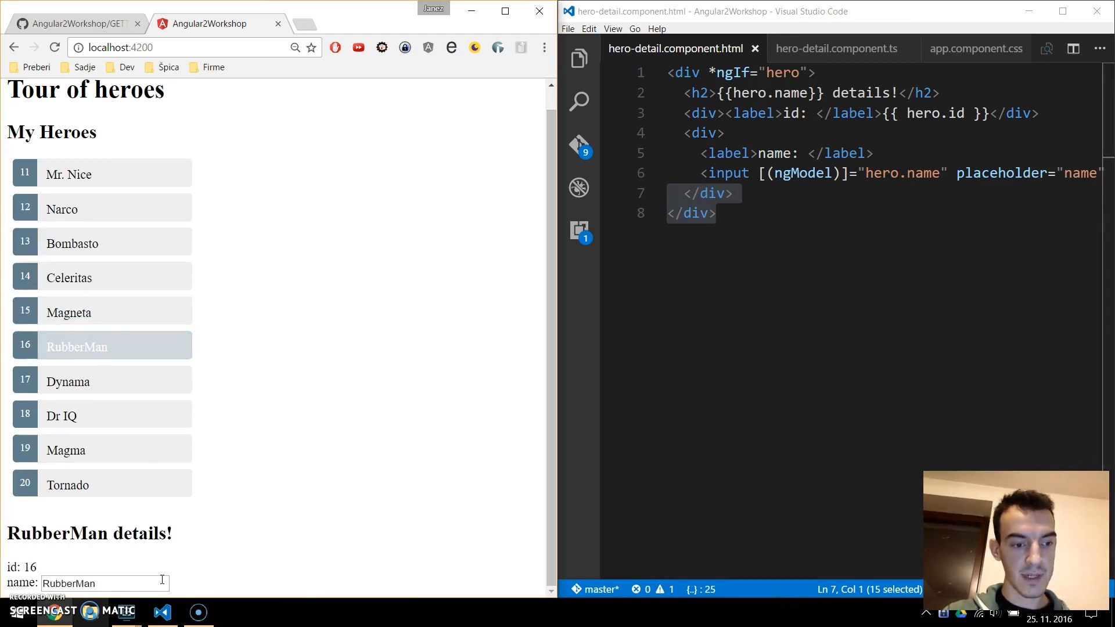
Step: Select Dynama in the hero list to show its details
{"action": "left_click", "coordinate": [102, 382]}
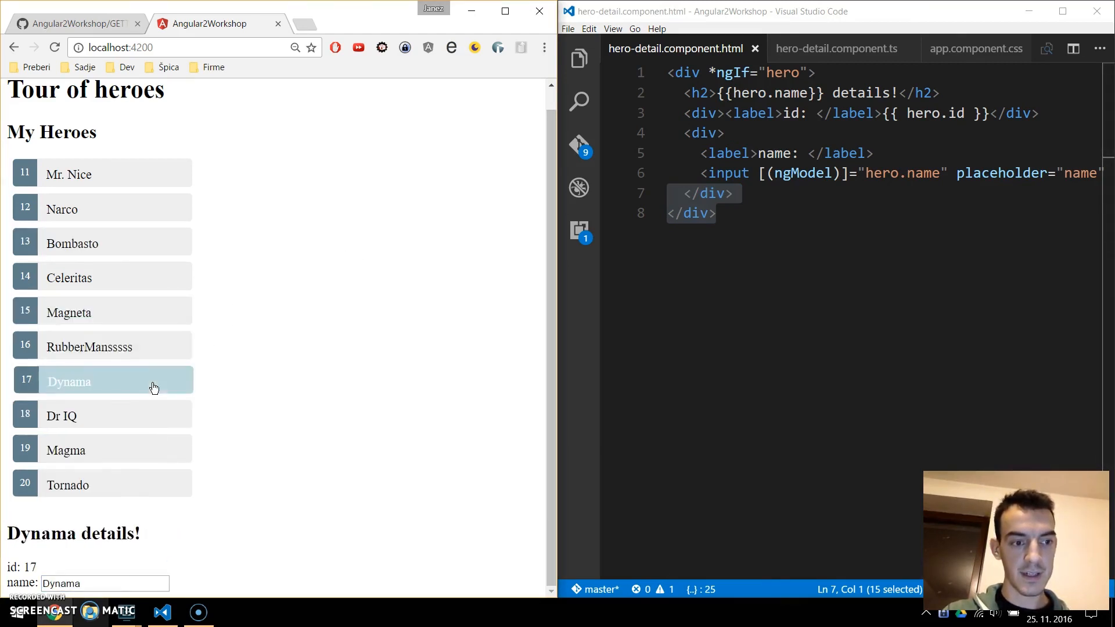
{"action": "mouse_move", "coordinate": [578, 146]}
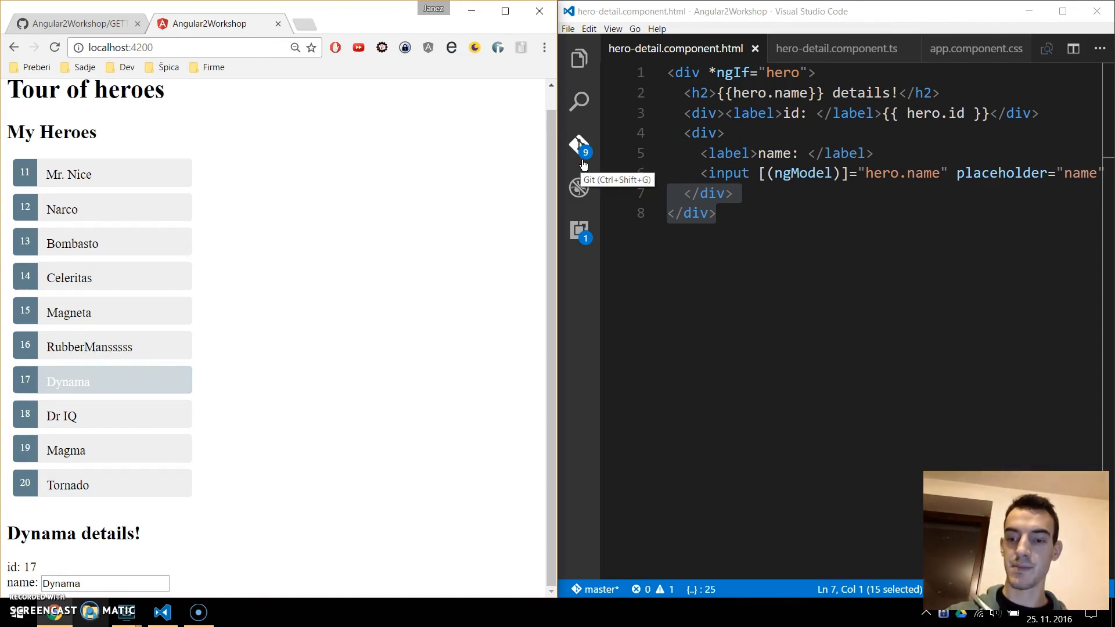
{"action": "mouse_move", "coordinate": [941, 272]}
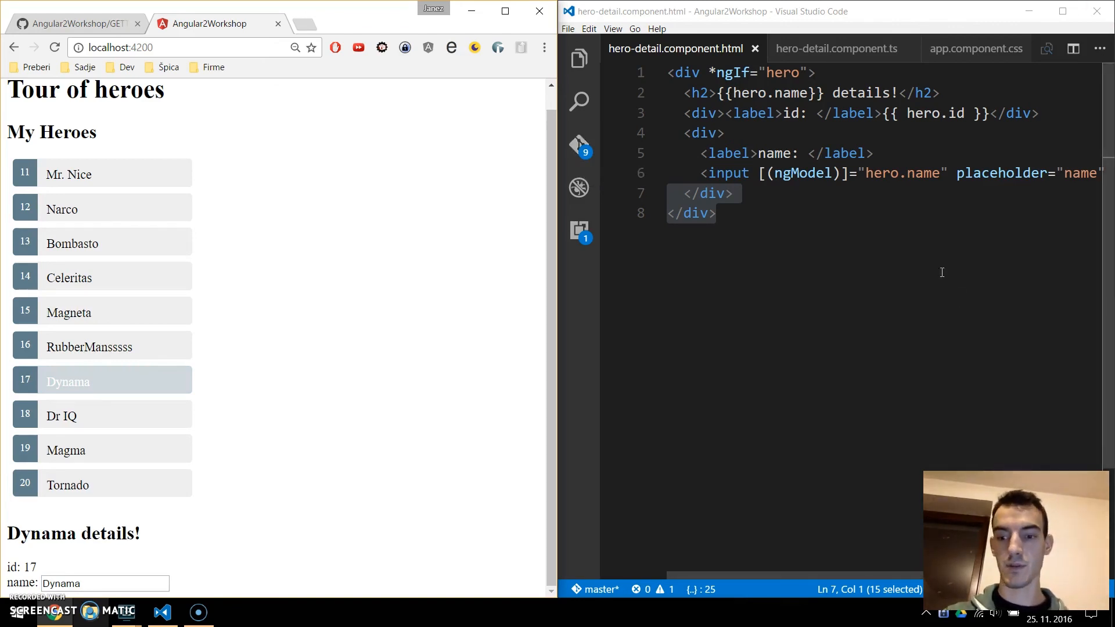